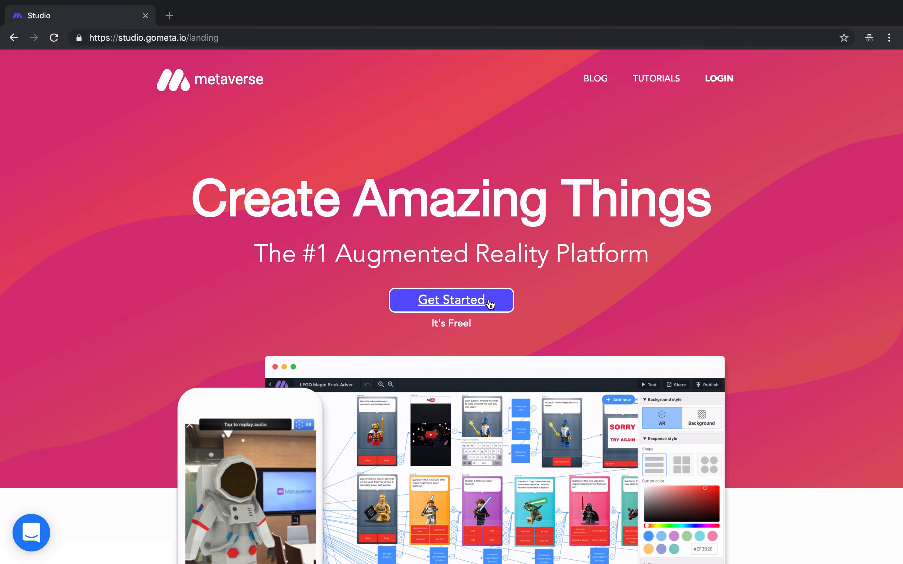
pyautogui.click(451, 300)
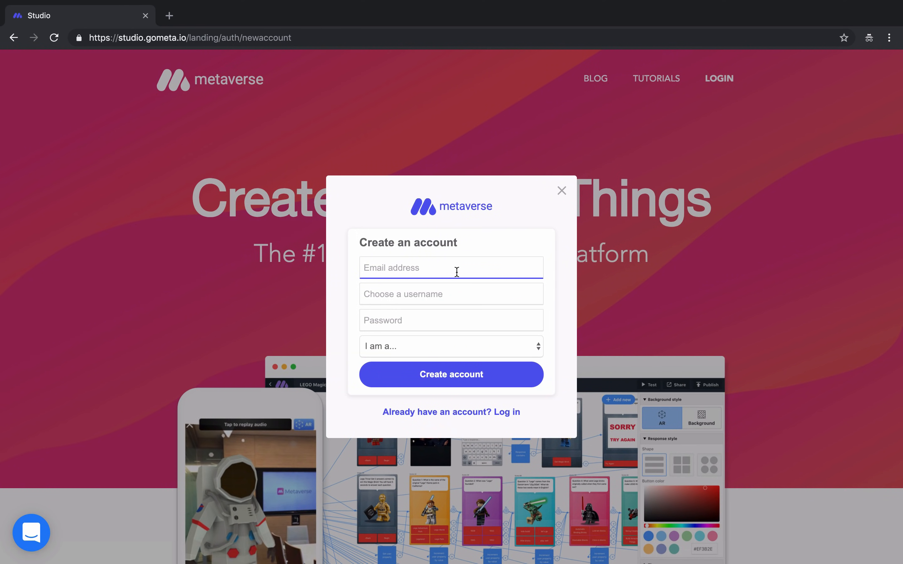
pyautogui.write('myemail')
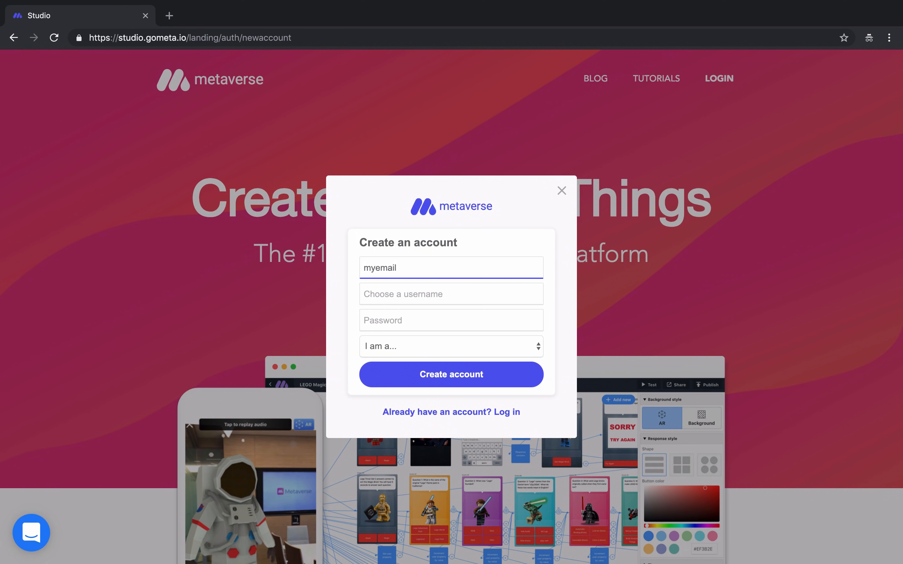
pyautogui.write('@gmail.com')
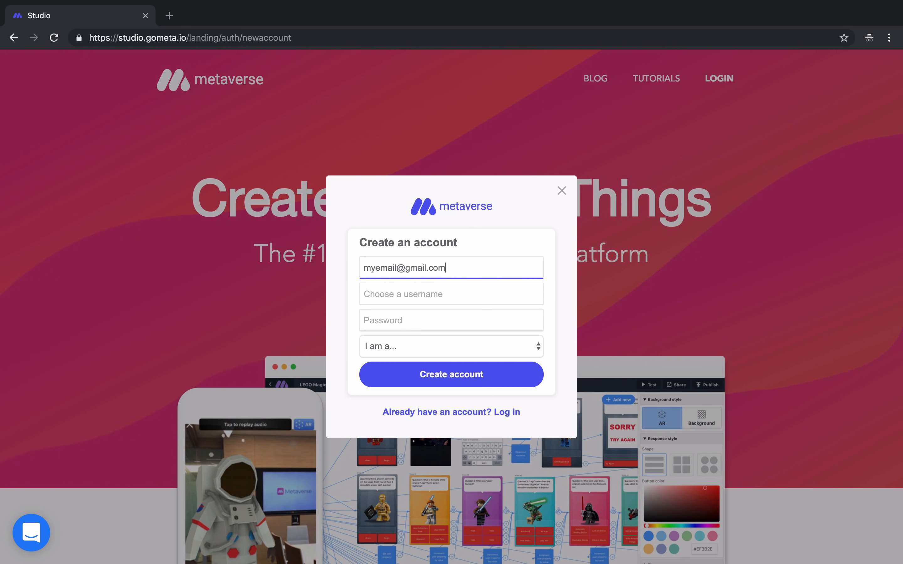
pyautogui.click(451, 293)
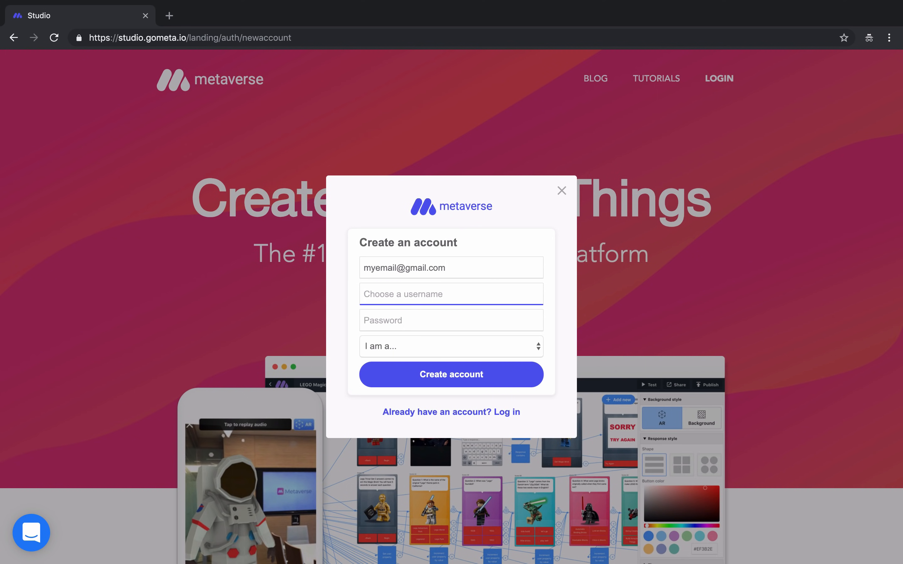
pyautogui.write('thisisau')
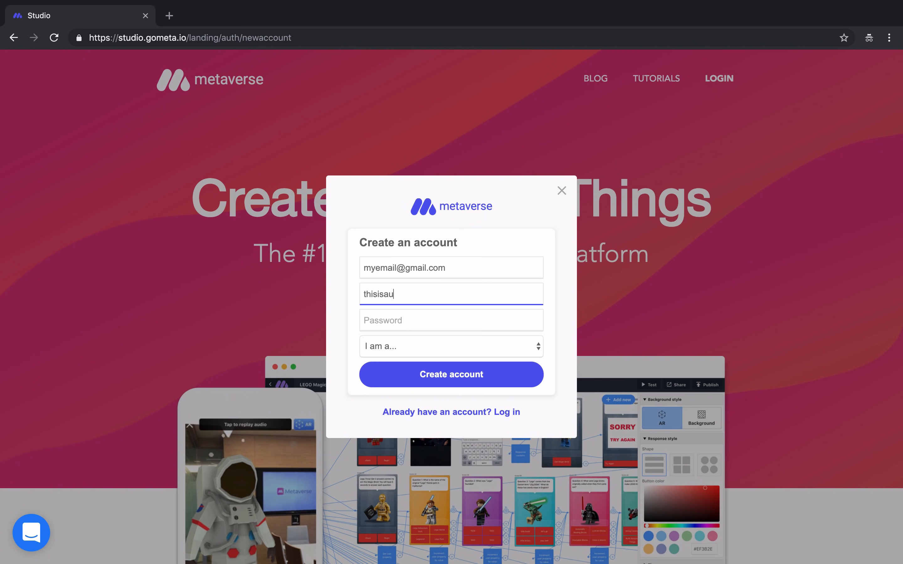
pyautogui.write('sername')
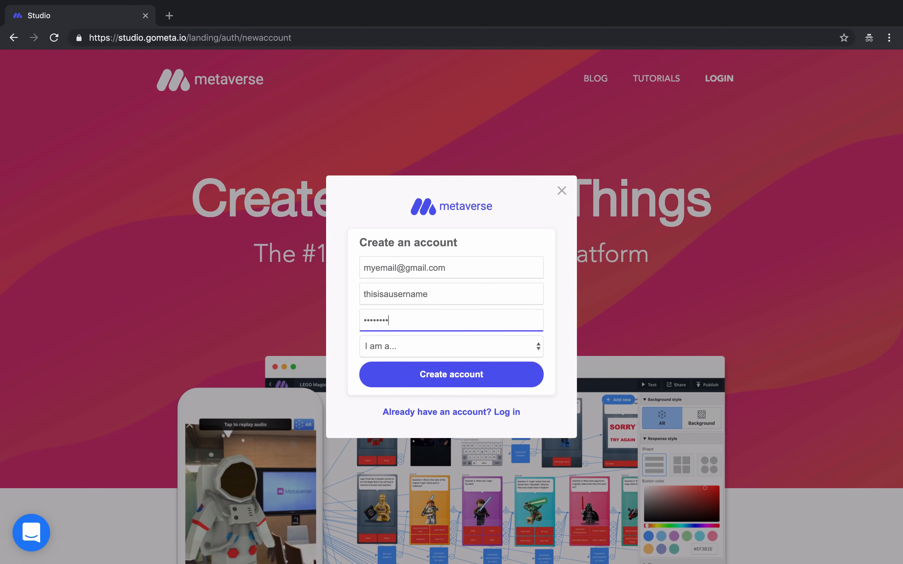
# - Choose Other as the 'I am a...' role and submit the new account
pyautogui.click(451, 346)
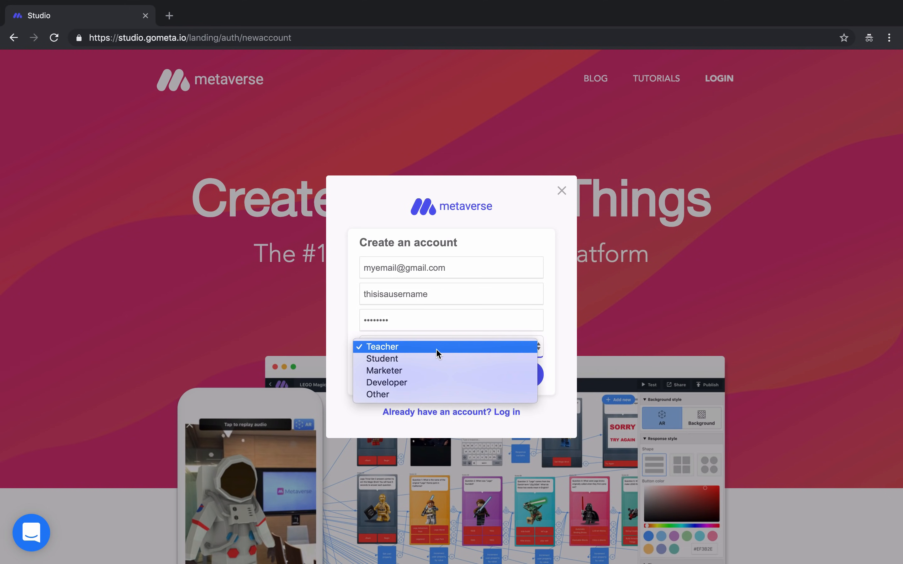
pyautogui.click(378, 394)
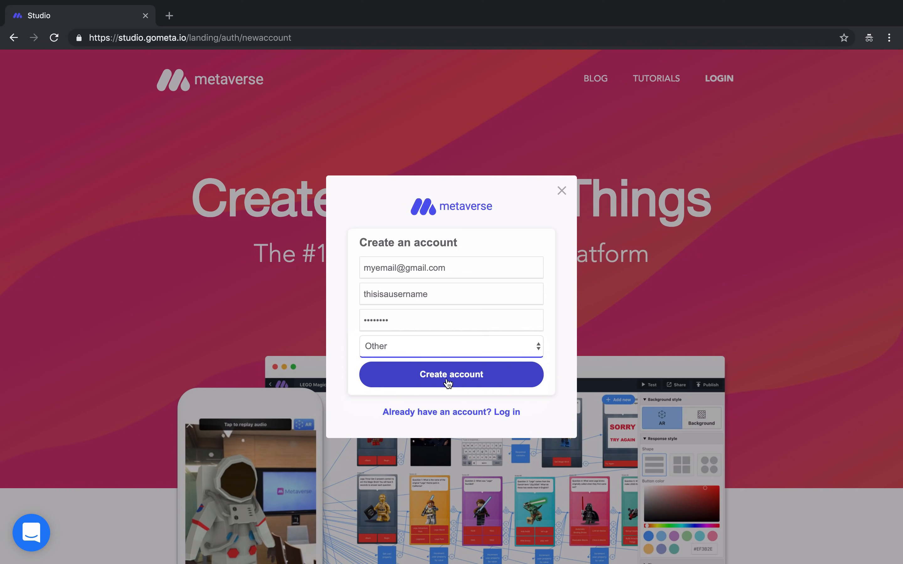
pyautogui.click(451, 375)
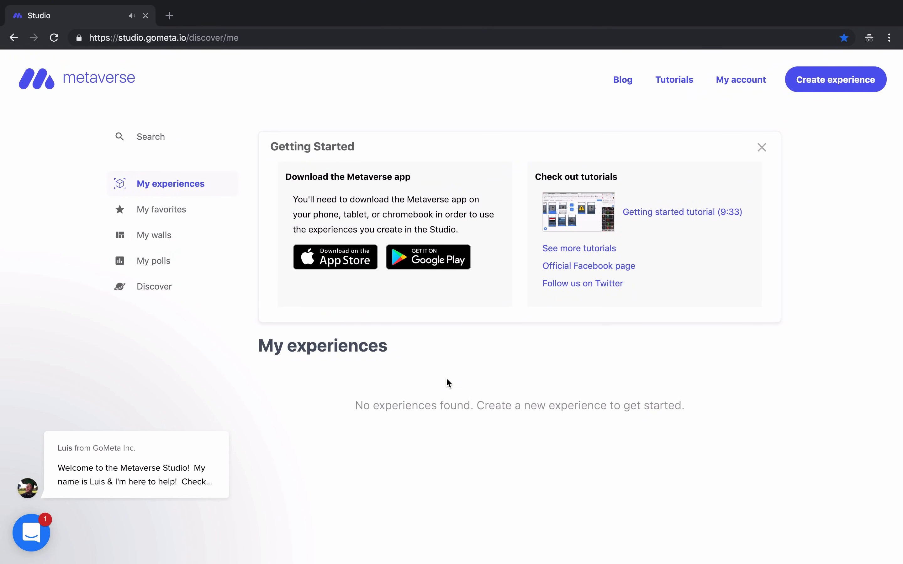
pyautogui.moveTo(582, 284)
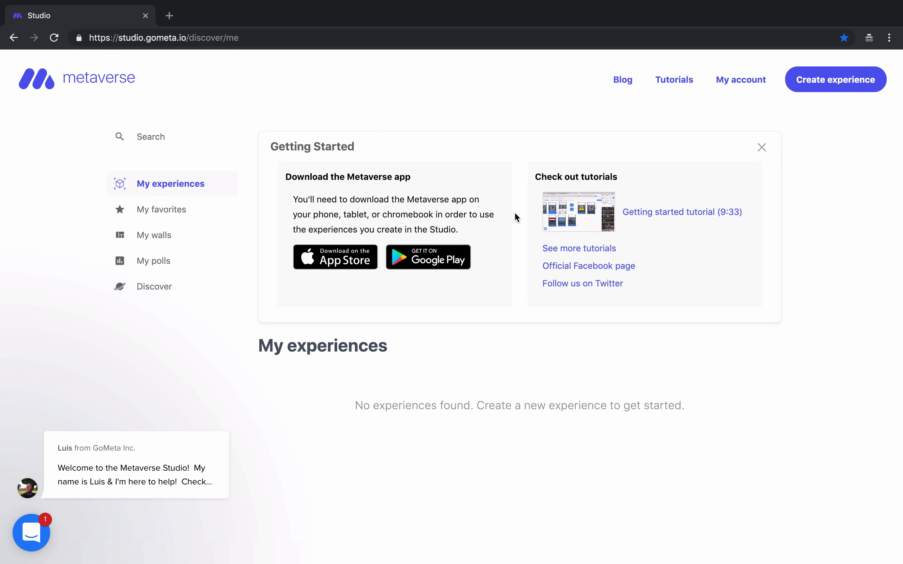
# - Dismiss the Getting Started panel and show the empty My experiences list
pyautogui.click(761, 147)
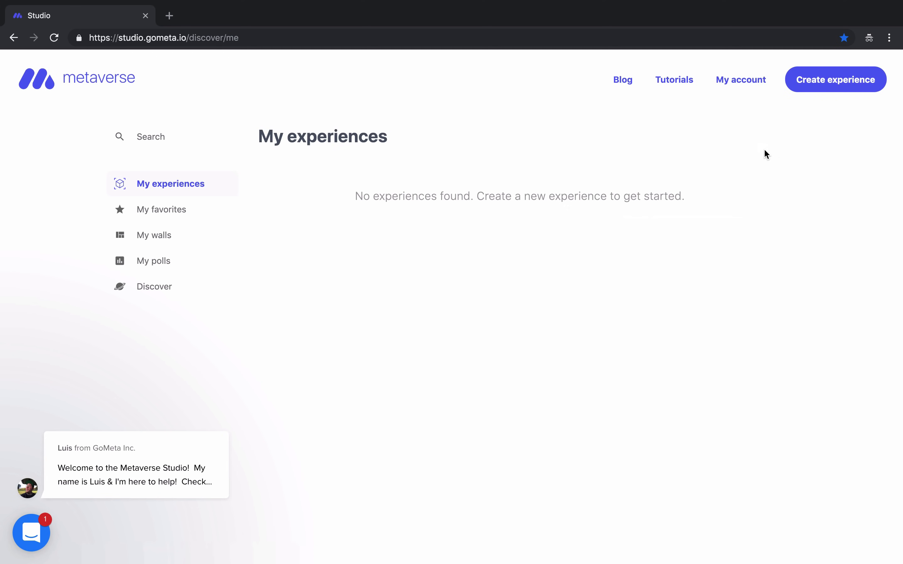
pyautogui.moveTo(766, 156)
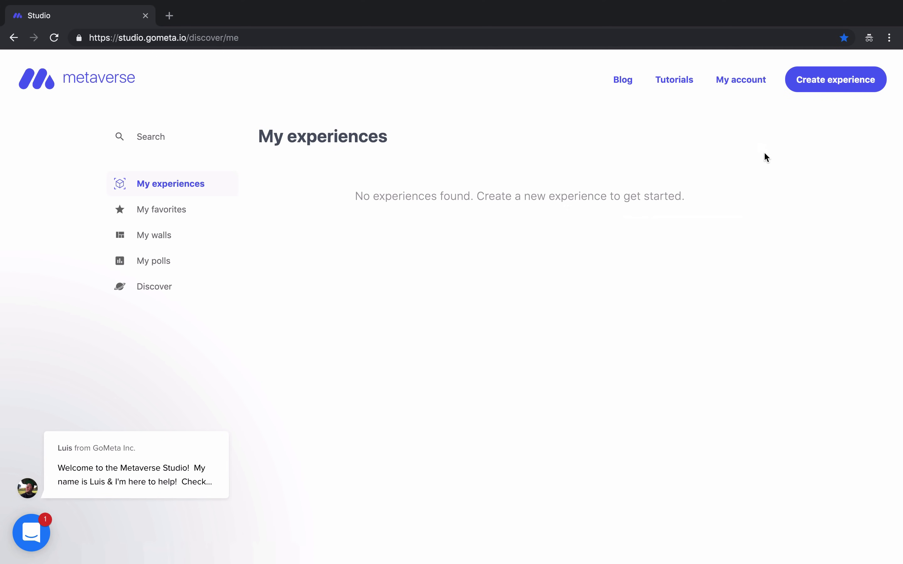
pyautogui.moveTo(766, 165)
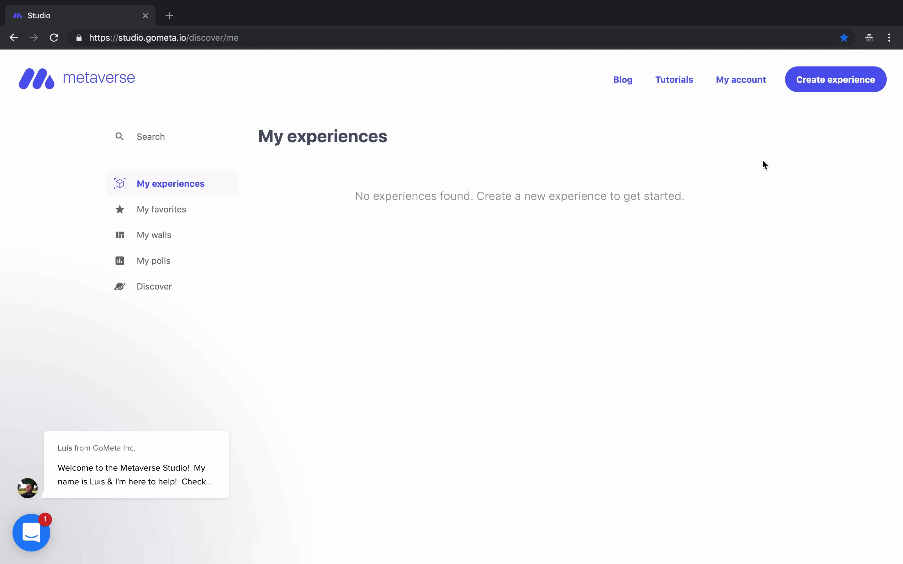
pyautogui.moveTo(622, 80)
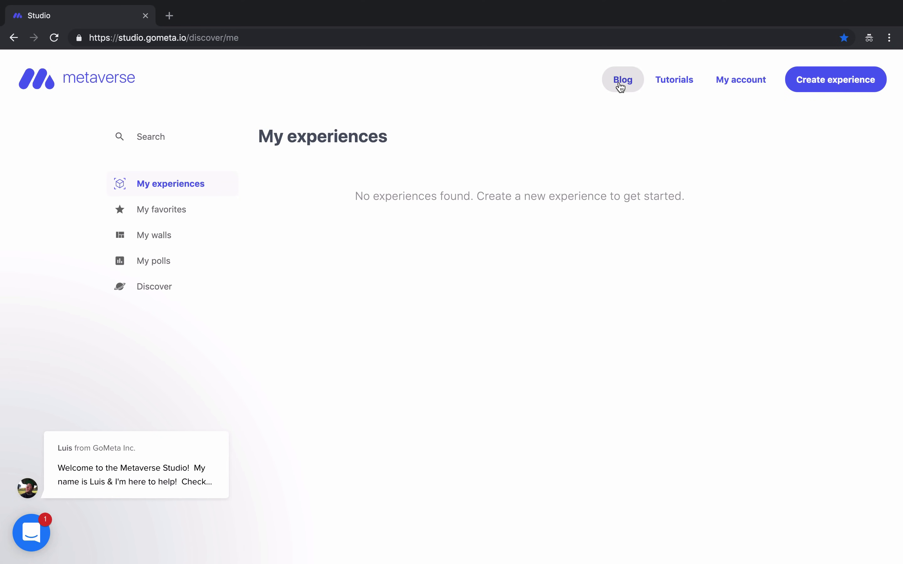
pyautogui.moveTo(674, 79)
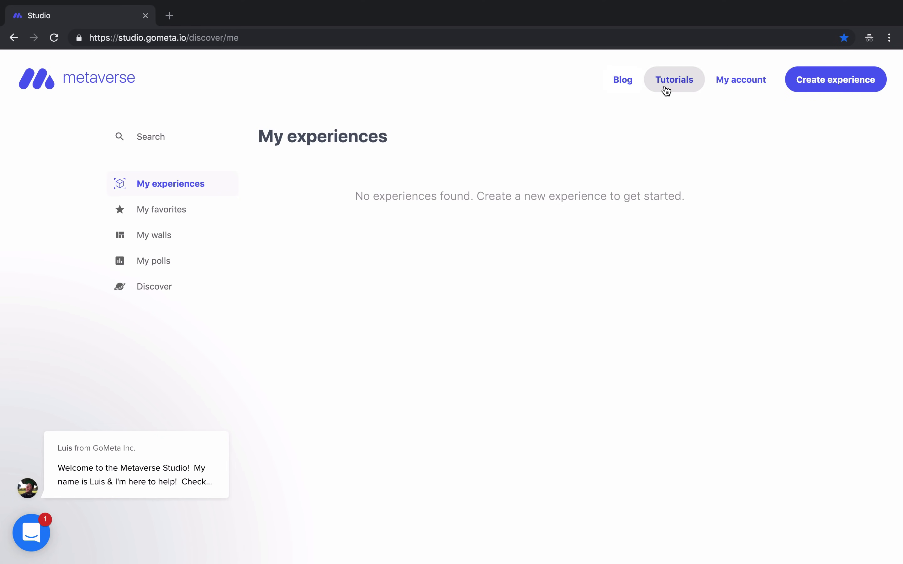
pyautogui.moveTo(741, 80)
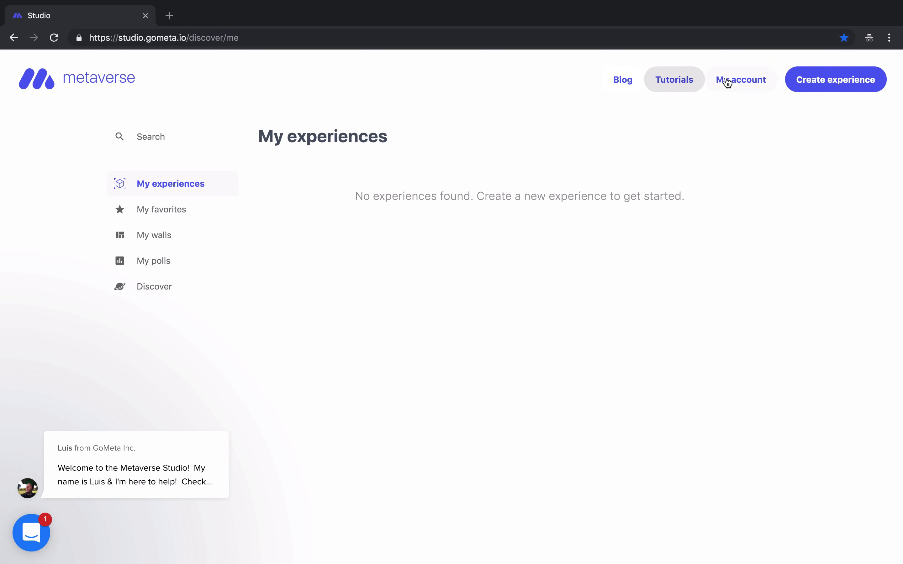
pyautogui.moveTo(741, 79)
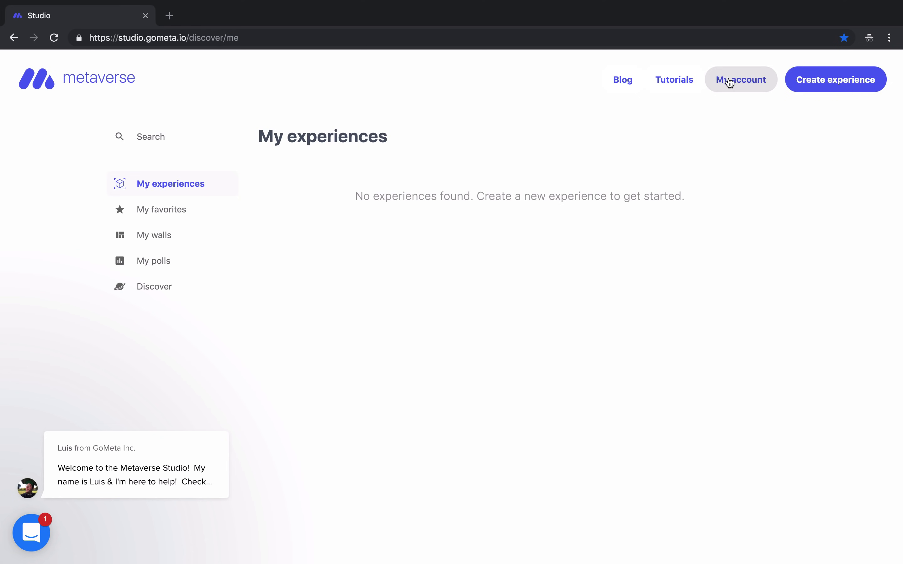
pyautogui.moveTo(806, 90)
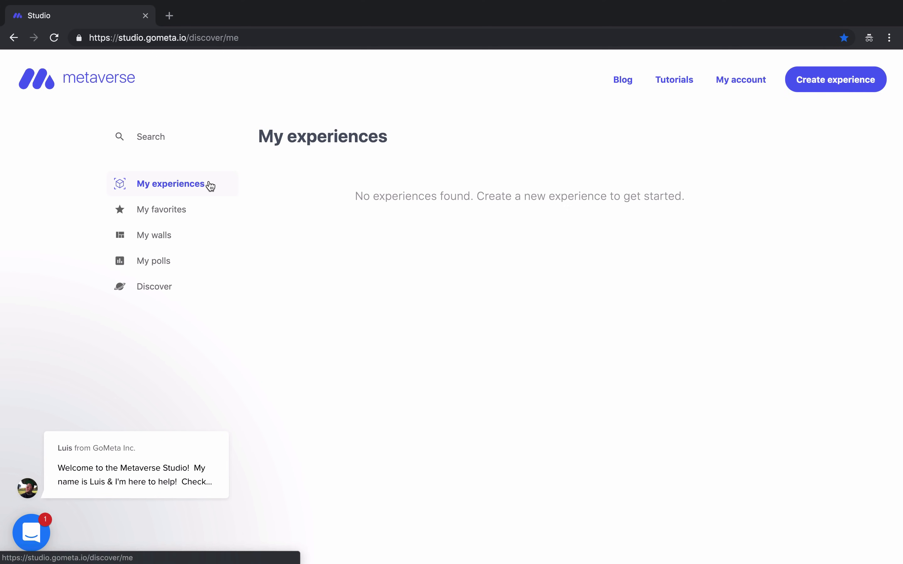
pyautogui.click(161, 209)
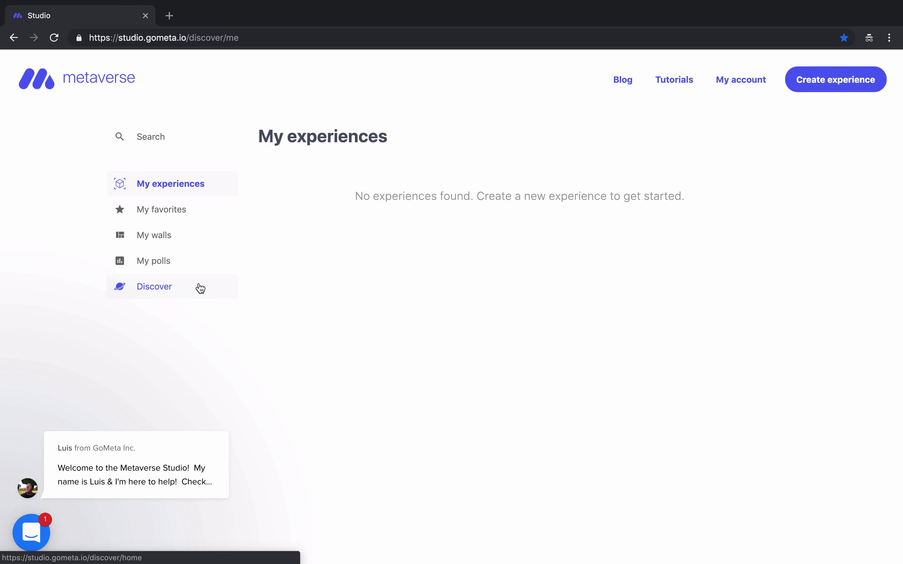
pyautogui.moveTo(335, 266)
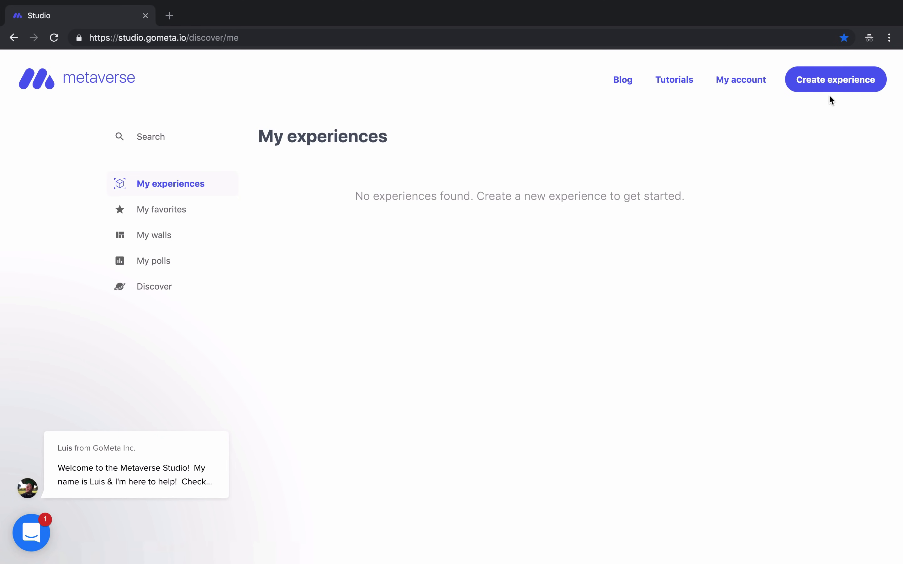
pyautogui.moveTo(835, 93)
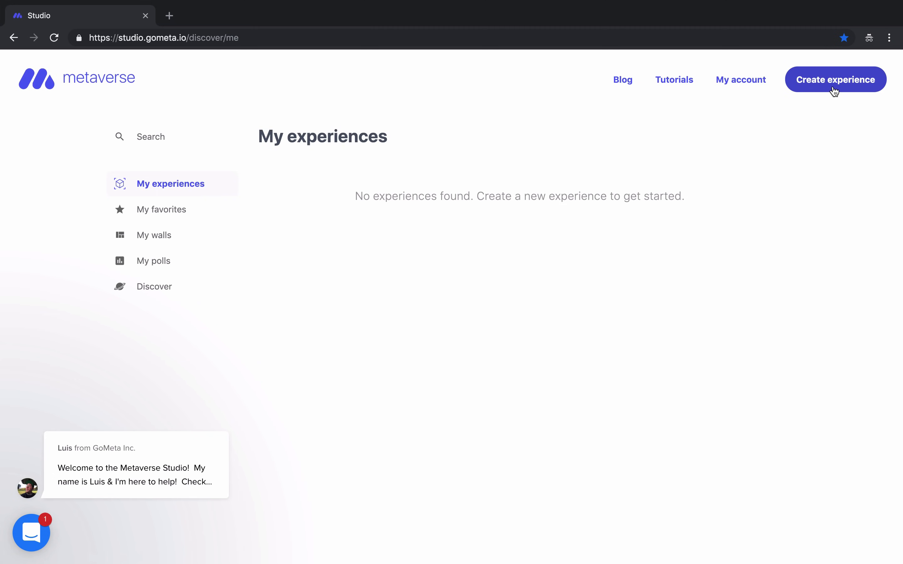
# - Create a new experience and rename it from Untitled to My First Experience
pyautogui.click(835, 80)
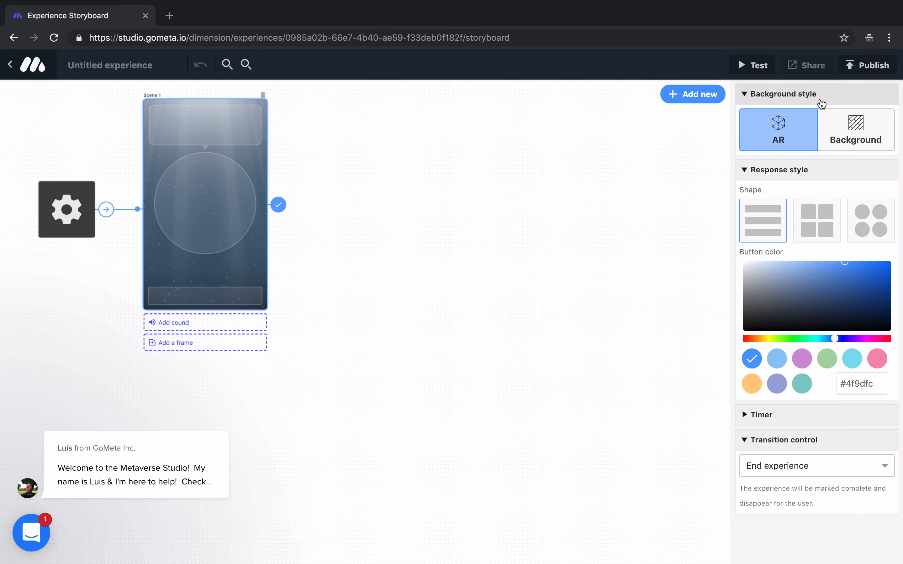
pyautogui.moveTo(62, 100)
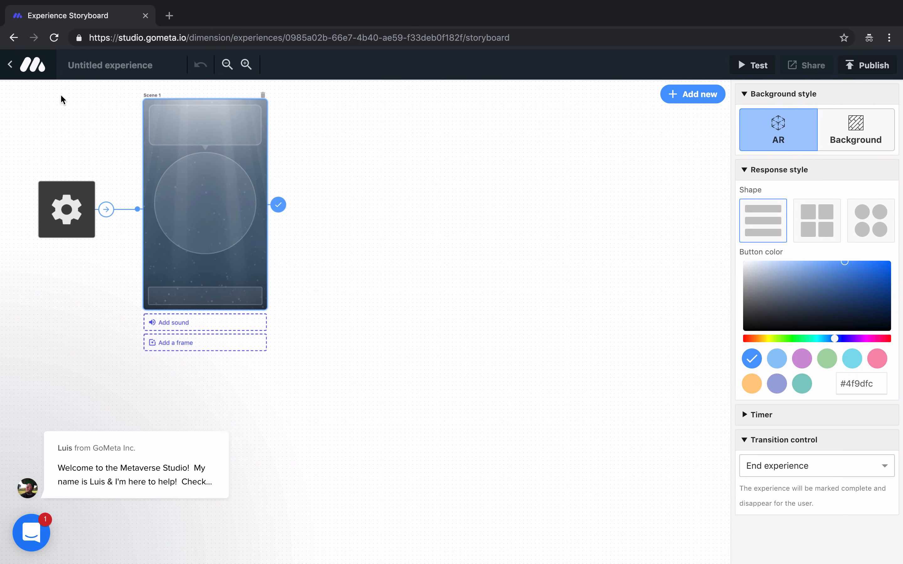
pyautogui.moveTo(33, 64)
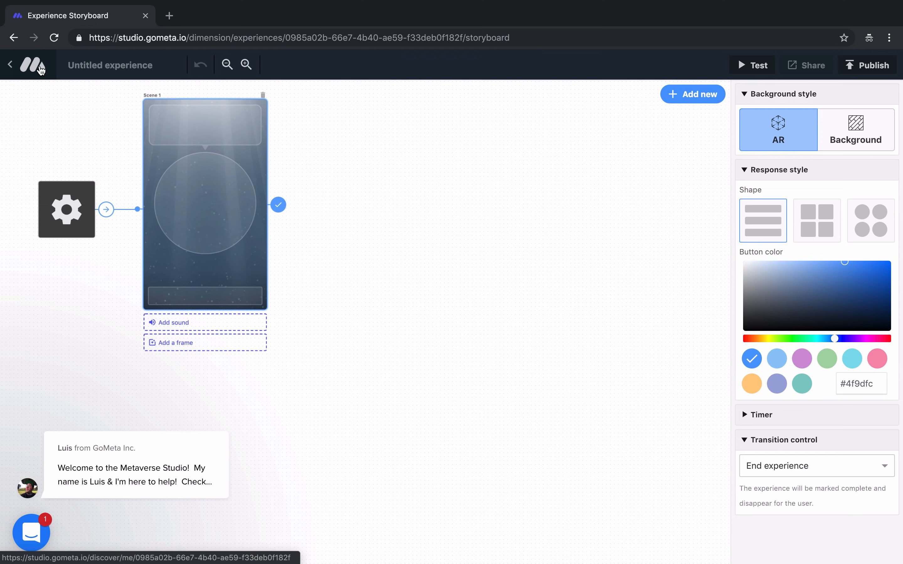
pyautogui.moveTo(41, 71)
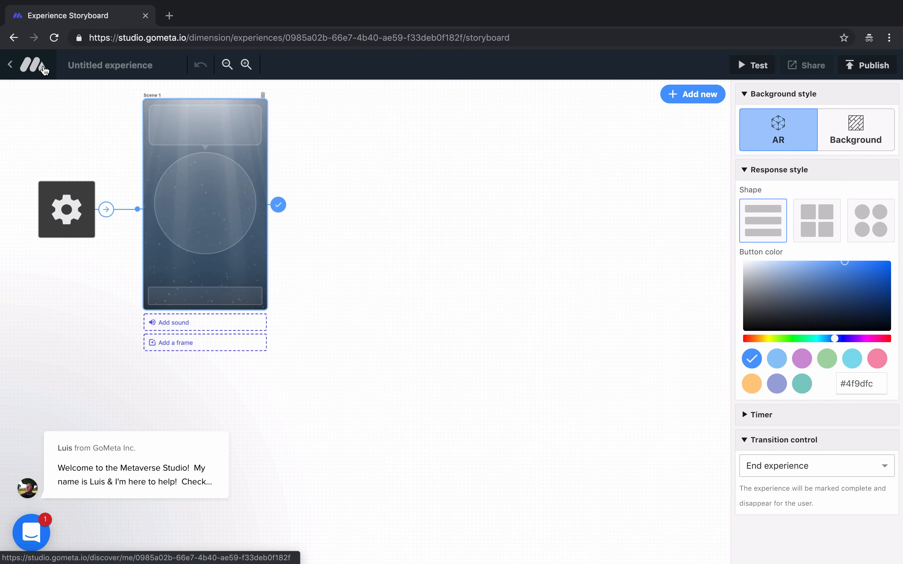
pyautogui.moveTo(96, 66)
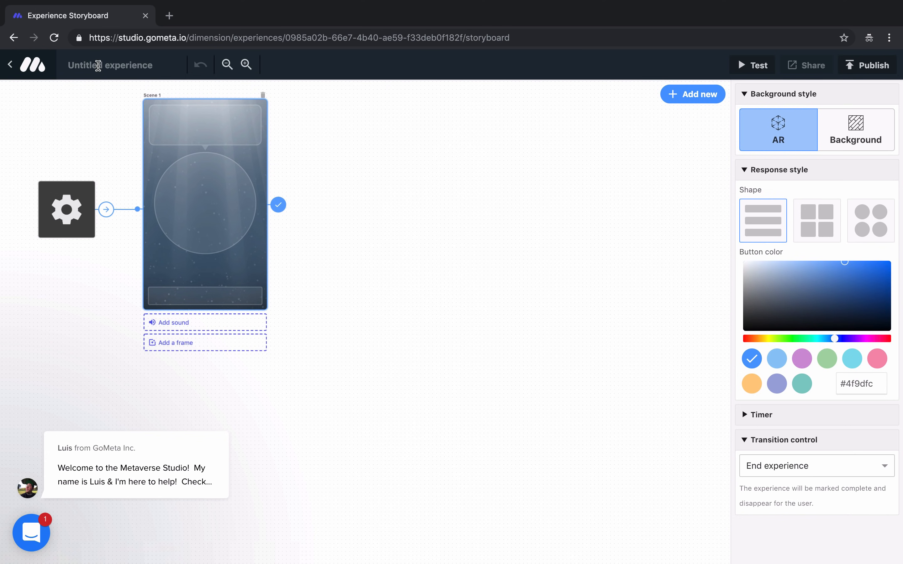
pyautogui.write('My First Experien')
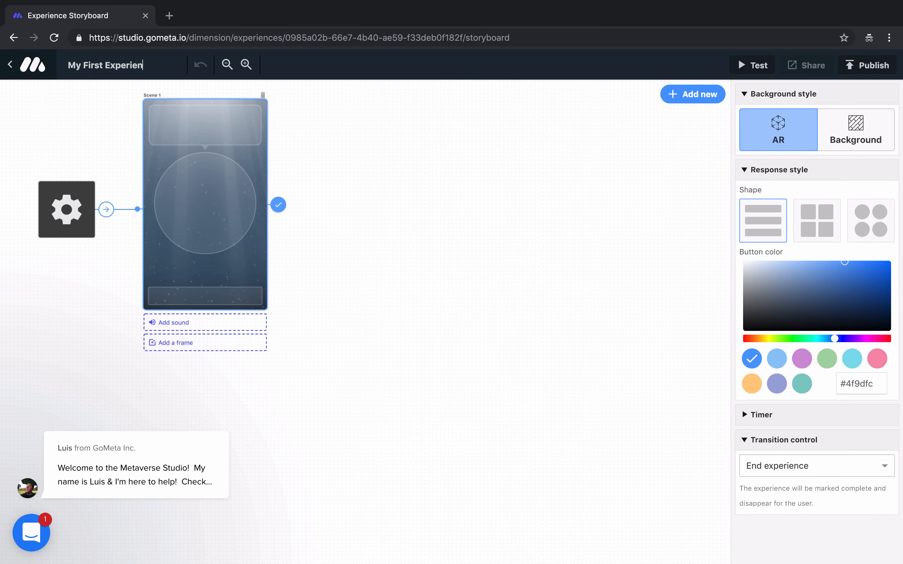
pyautogui.write('ce')
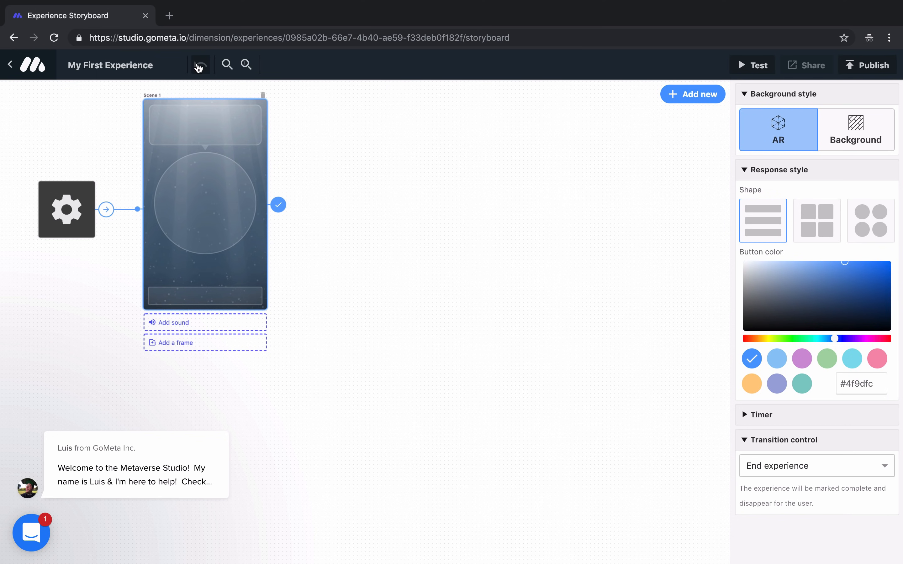
pyautogui.click(226, 65)
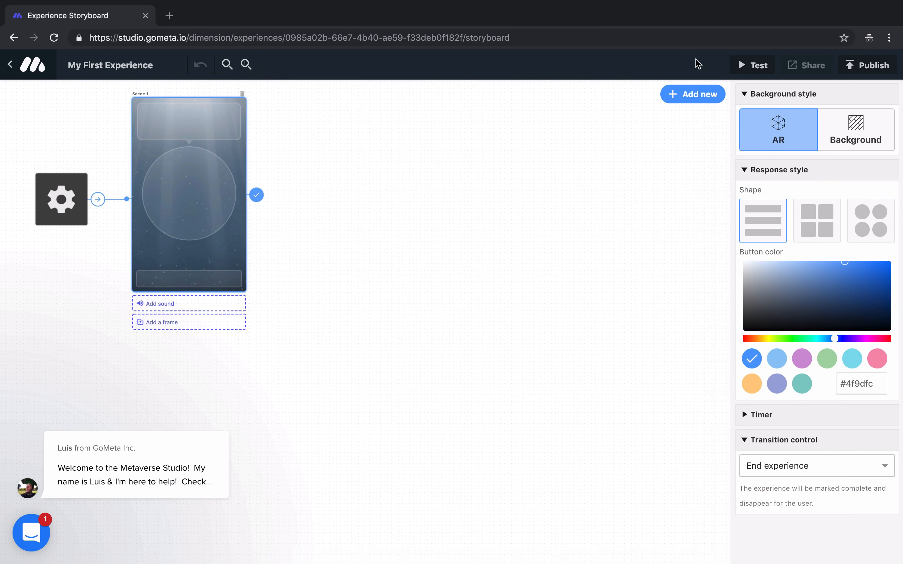
pyautogui.moveTo(752, 66)
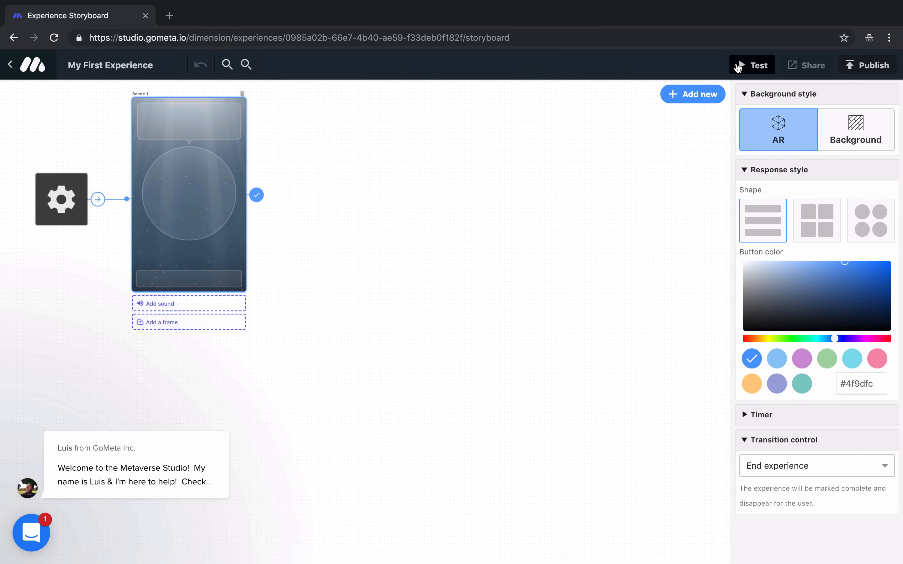
pyautogui.click(751, 65)
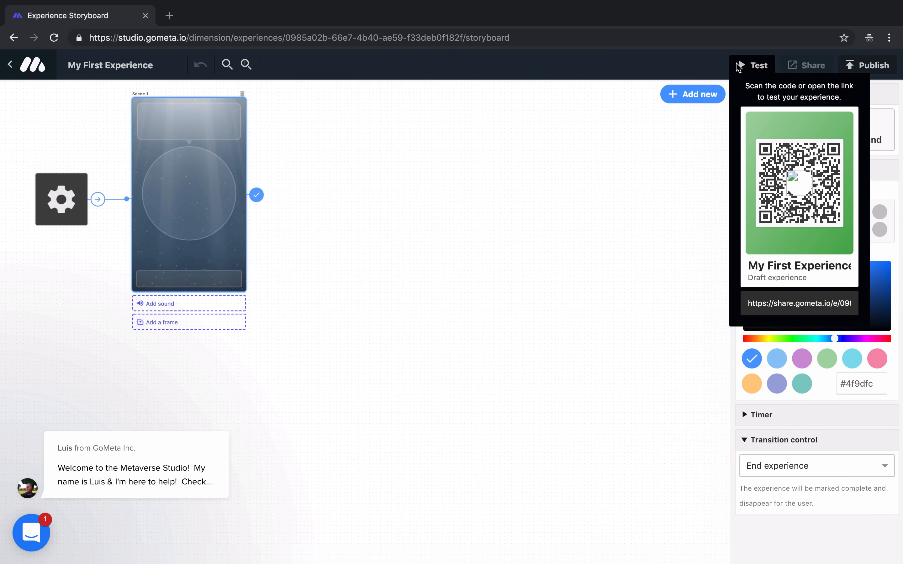
pyautogui.moveTo(782, 67)
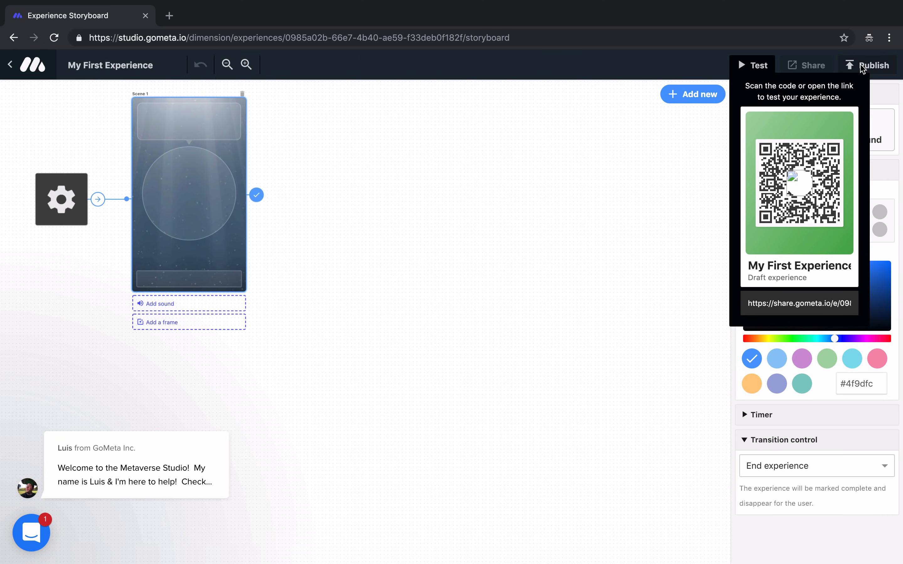
pyautogui.moveTo(856, 77)
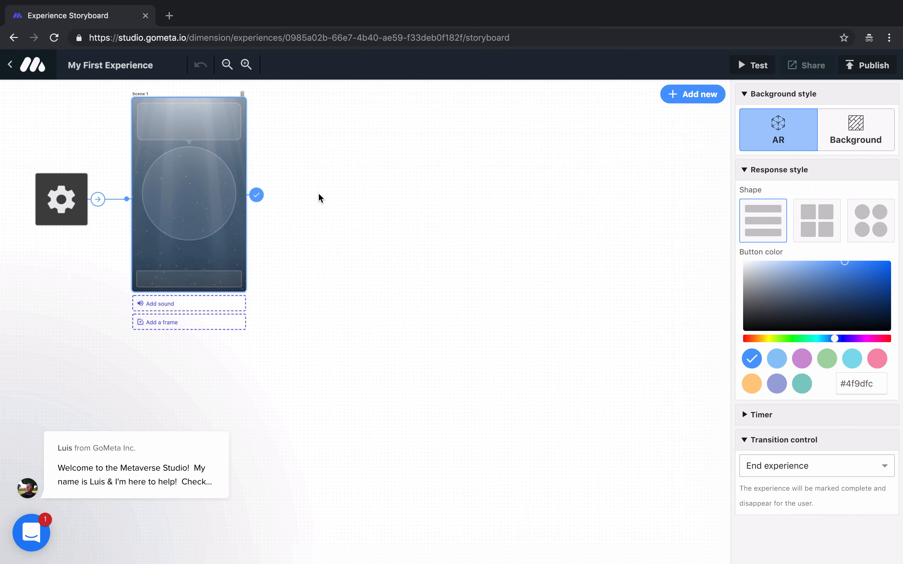
pyautogui.moveTo(112, 154)
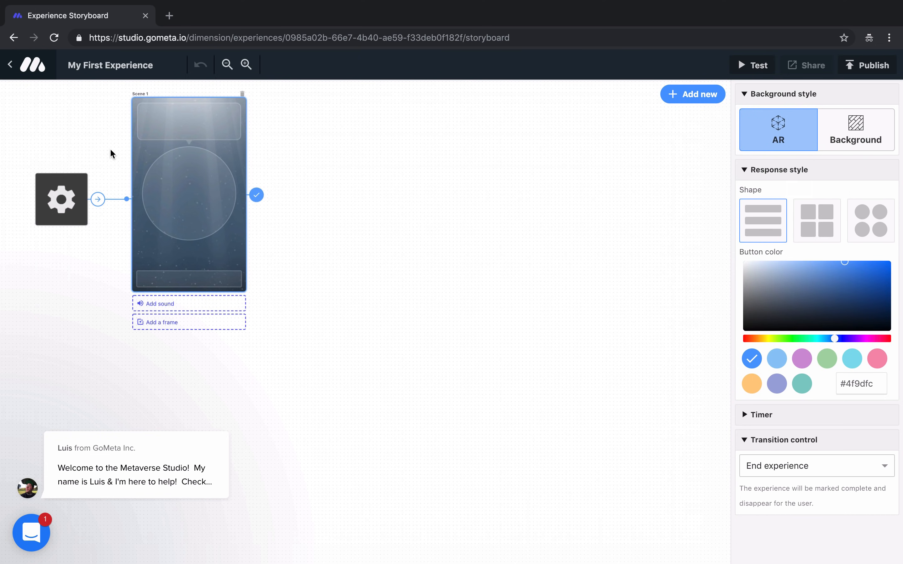
pyautogui.moveTo(271, 101)
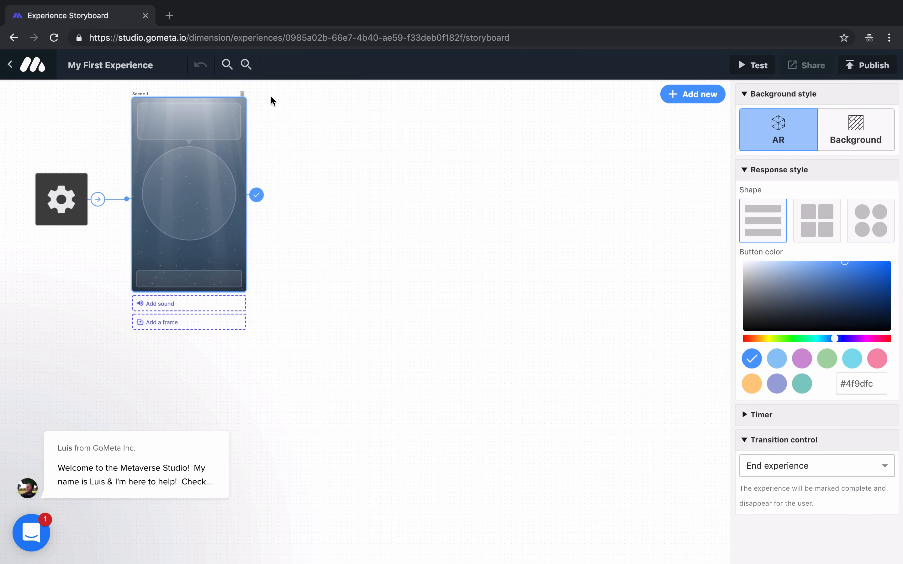
pyautogui.moveTo(176, 187)
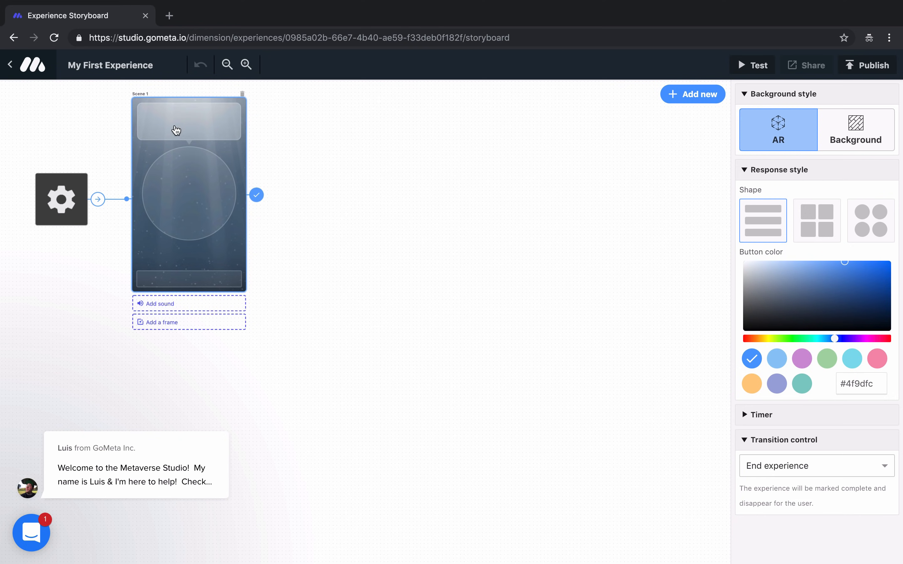
pyautogui.moveTo(195, 284)
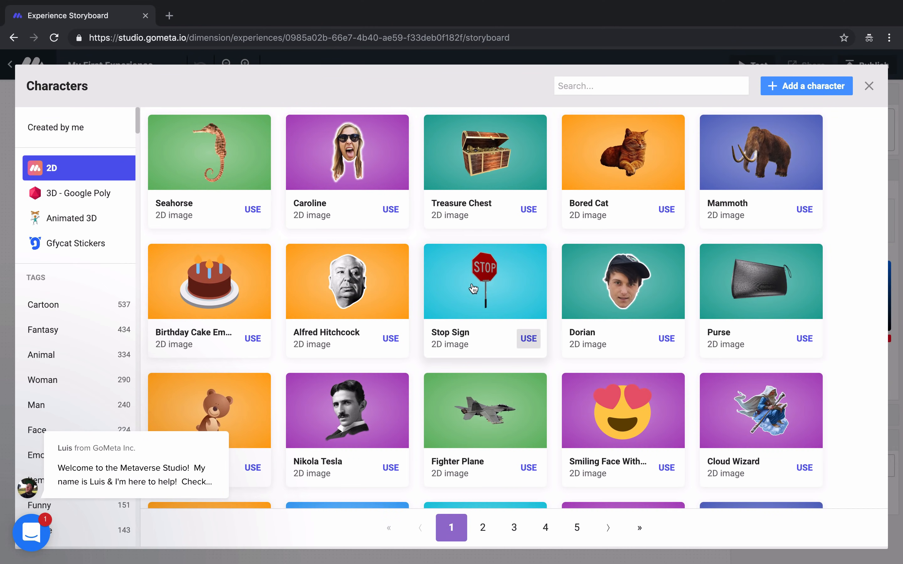
pyautogui.moveTo(413, 281)
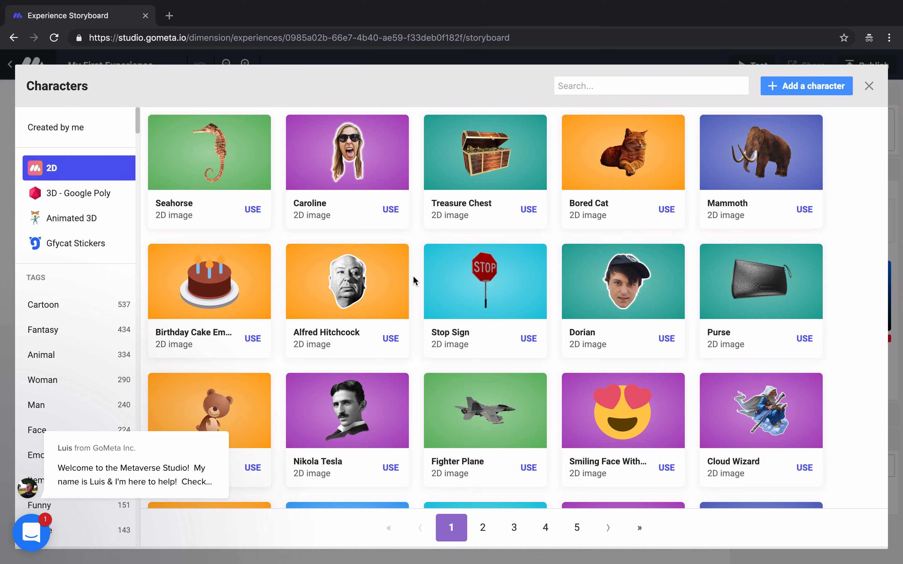
# - Browse the character categories and use Smiling Face With Heart Eyes from 2D
pyautogui.click(79, 193)
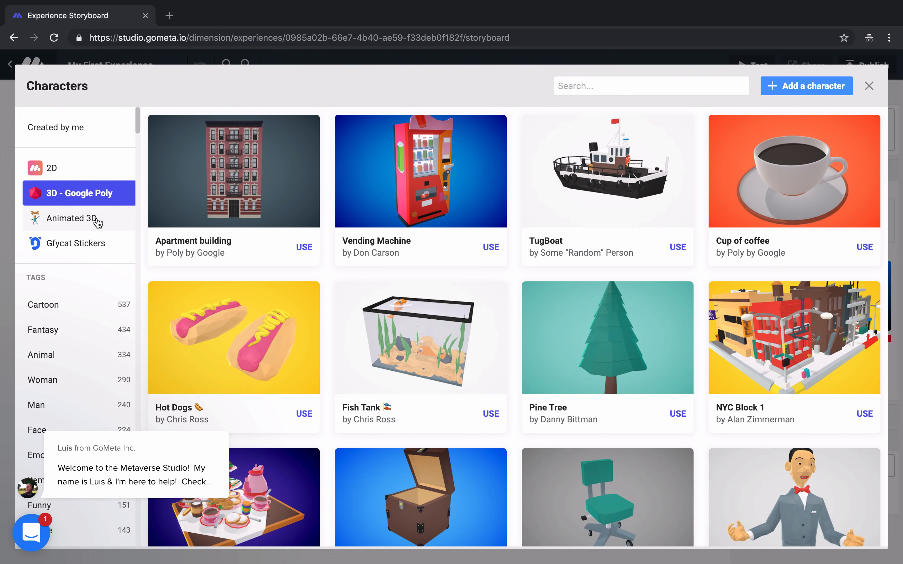
pyautogui.click(71, 218)
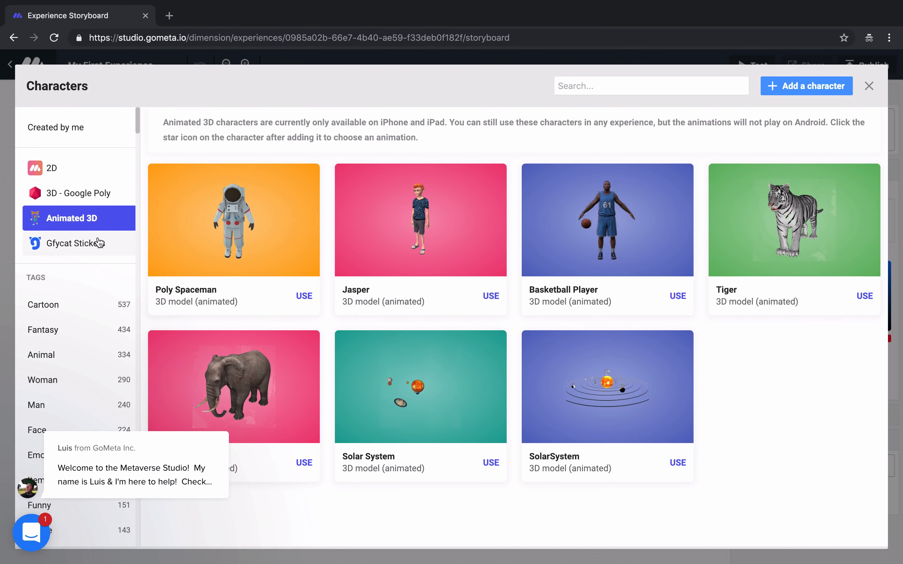
pyautogui.click(76, 243)
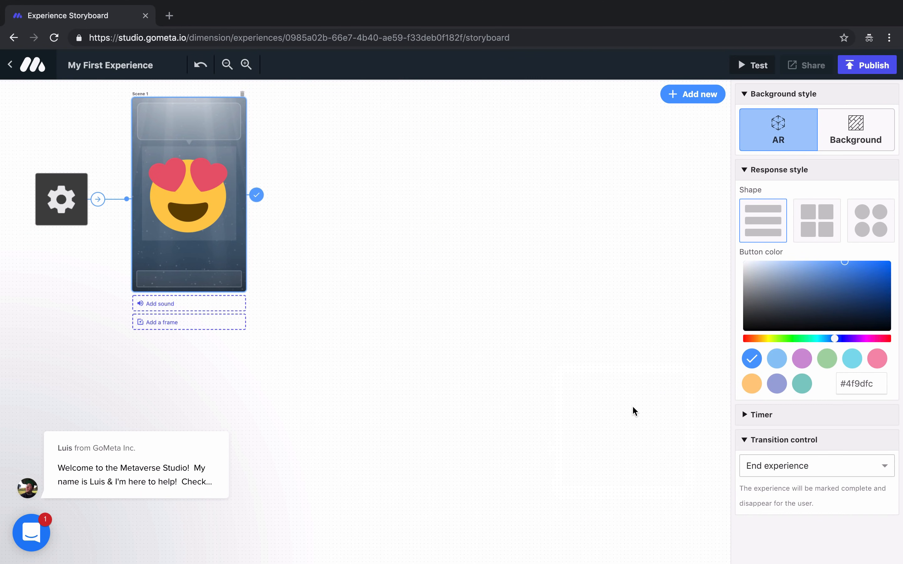
pyautogui.moveTo(173, 116)
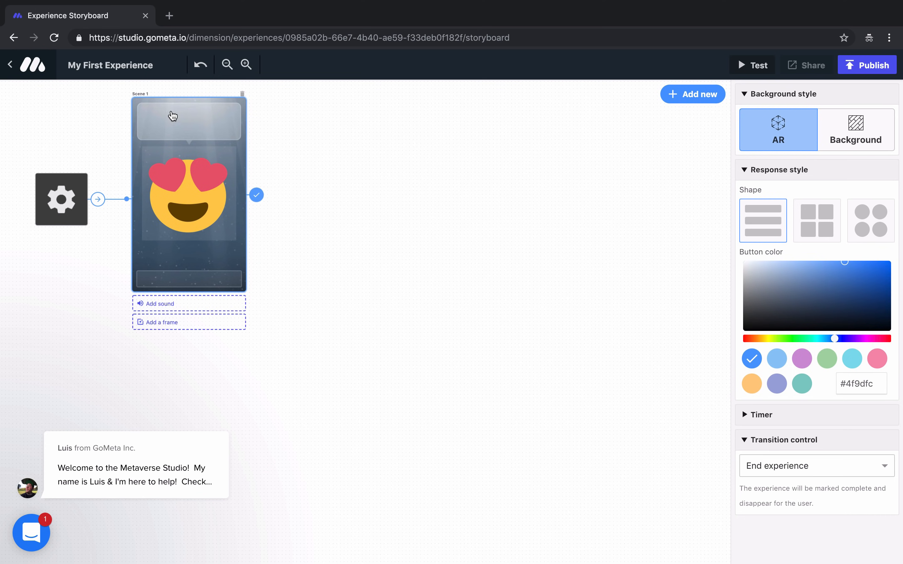
# - Write the dialogue Hello World! :) and add a response button below the character
pyautogui.click(189, 119)
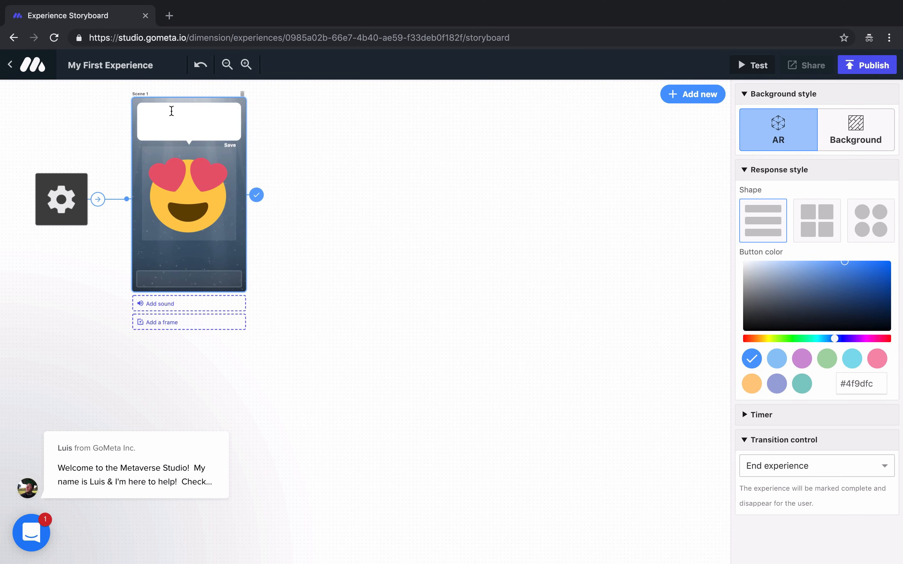
pyautogui.write('Hello World!')
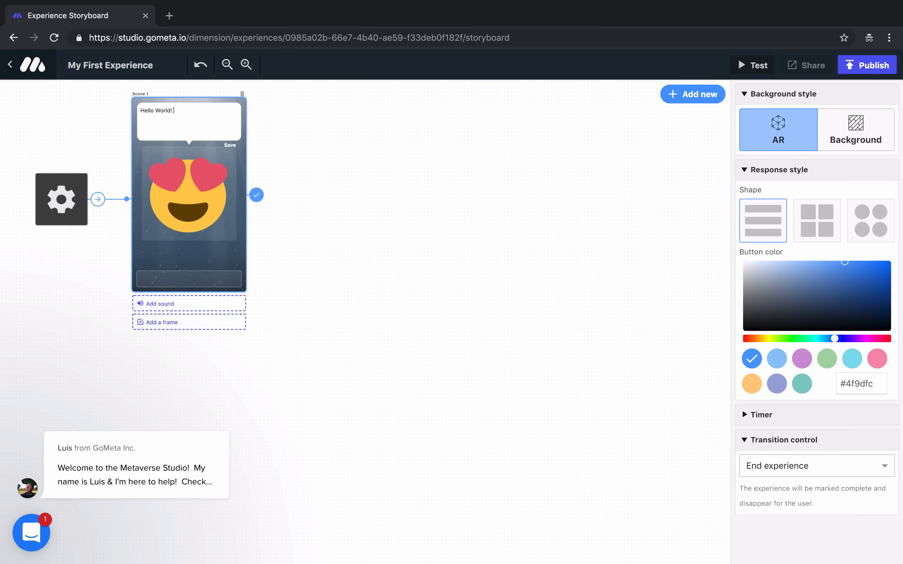
pyautogui.write(':)')
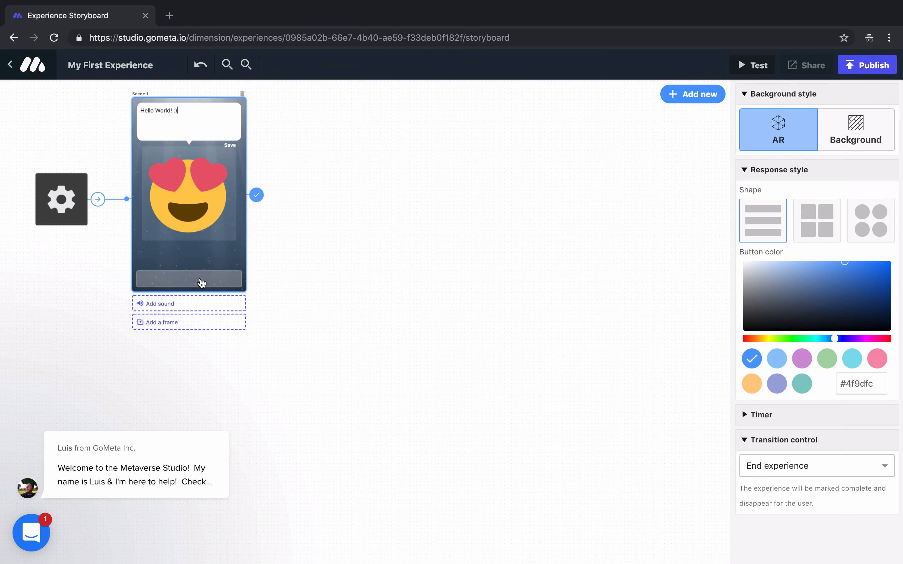
pyautogui.click(189, 280)
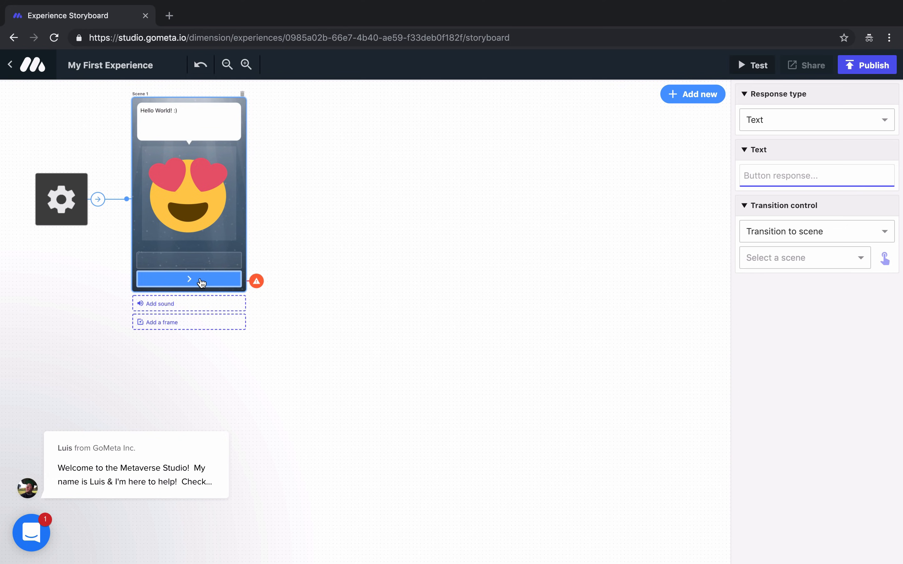
pyautogui.moveTo(242, 218)
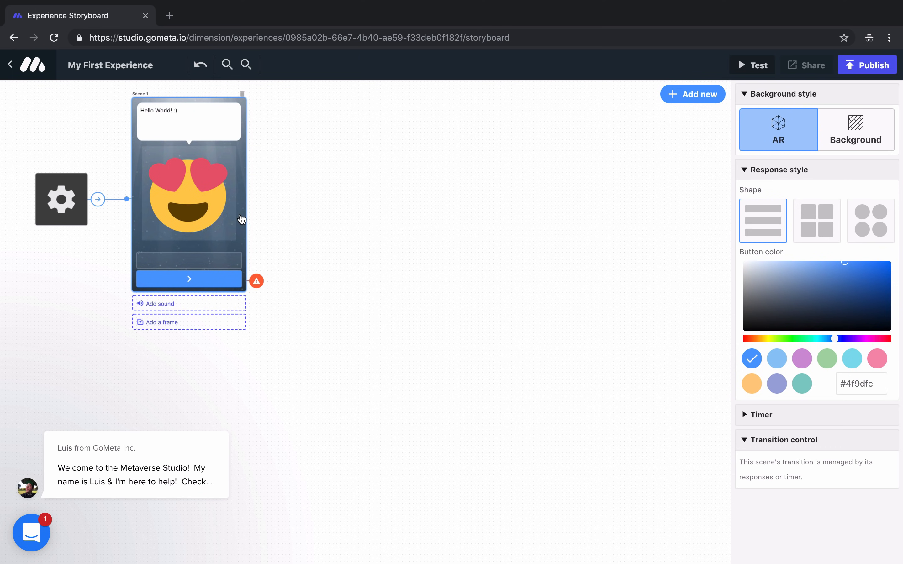
# - Label the first scene's response button Next
pyautogui.click(188, 279)
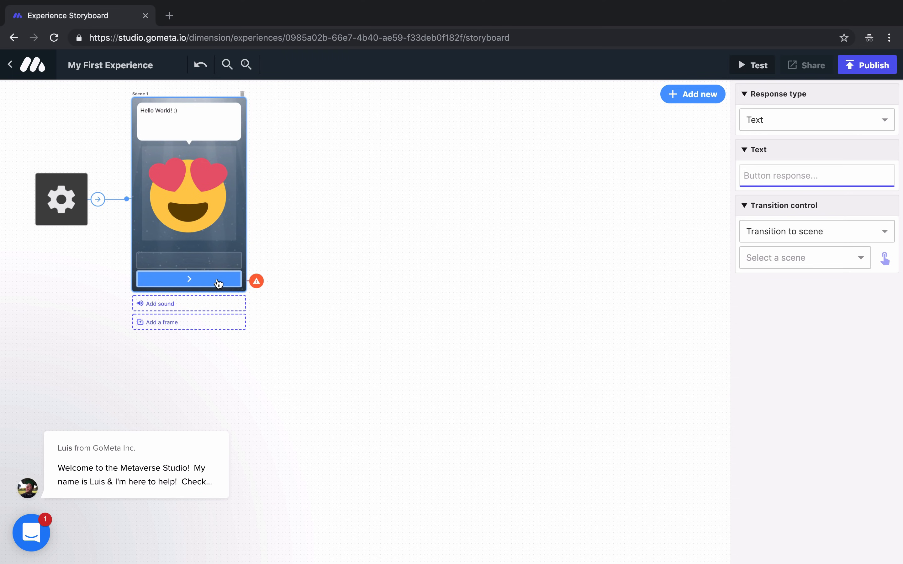
pyautogui.write('N')
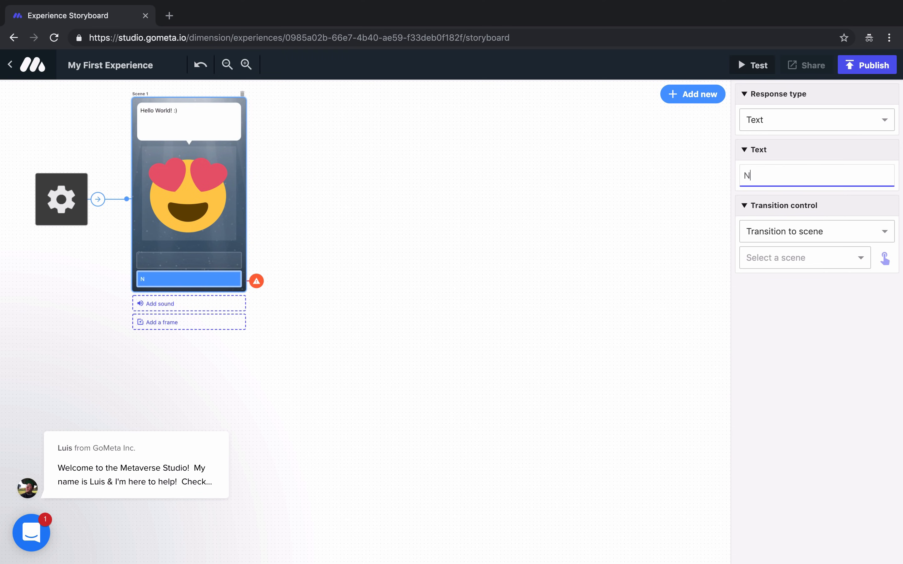
pyautogui.write('ext')
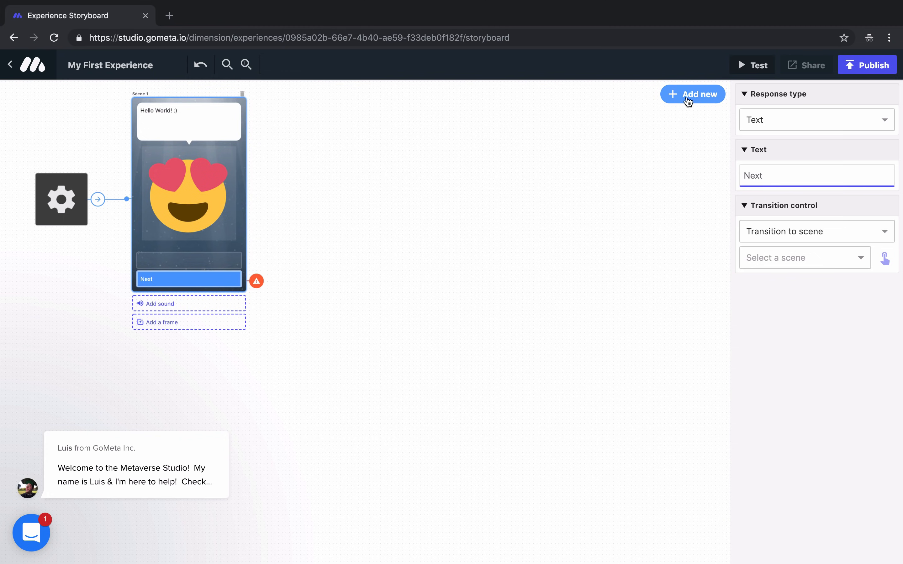
# - Browse the Scenes and Blocks library and add a Character scene as Scene 2
pyautogui.click(692, 94)
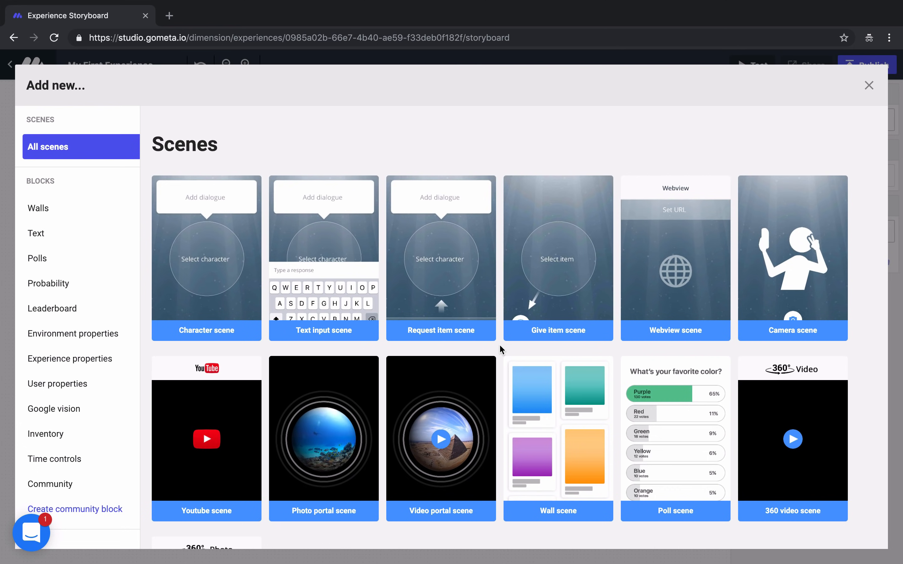
pyautogui.scroll(-3)
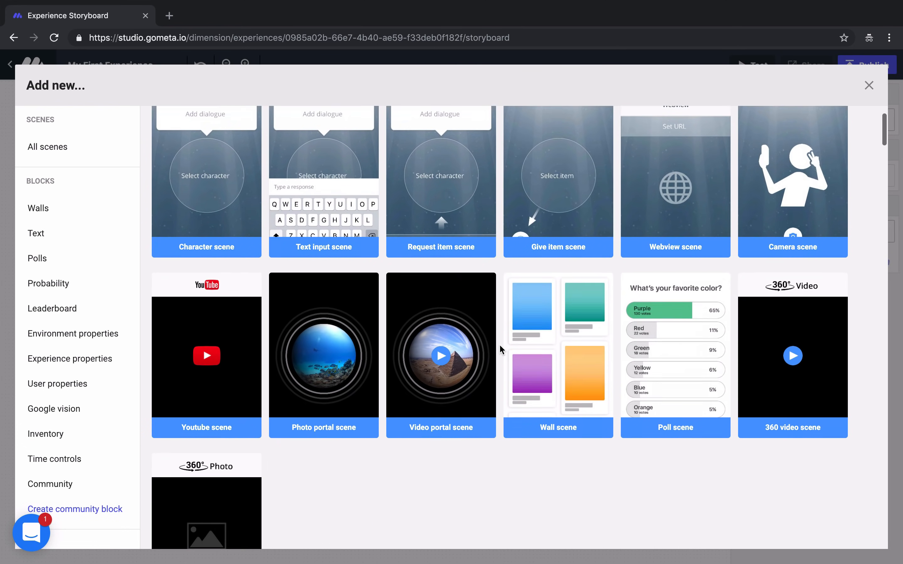
pyautogui.click(38, 208)
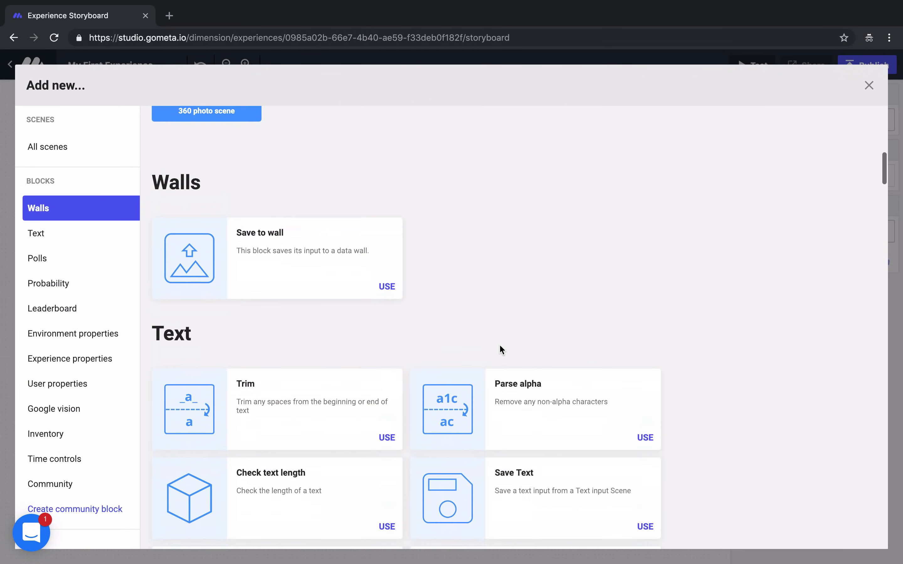
pyautogui.click(35, 234)
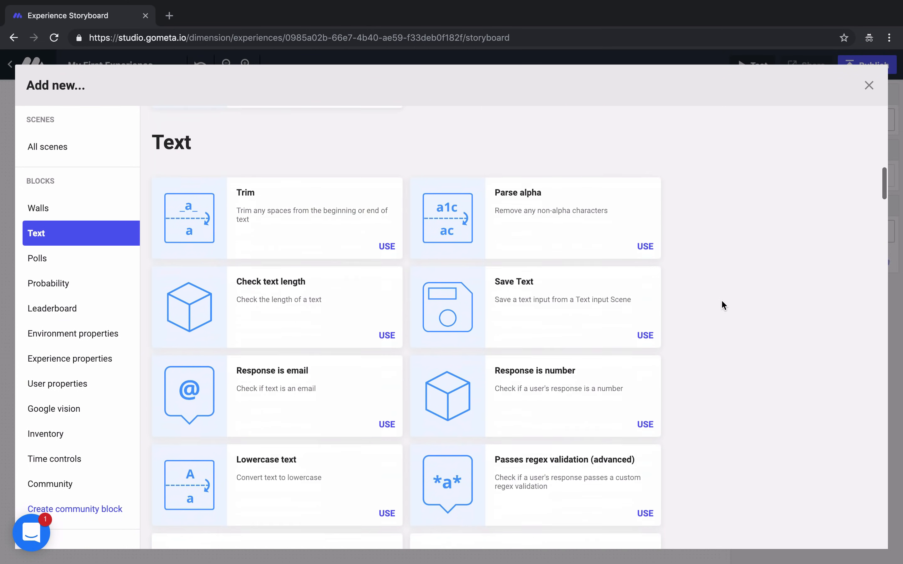
pyautogui.scroll(-3)
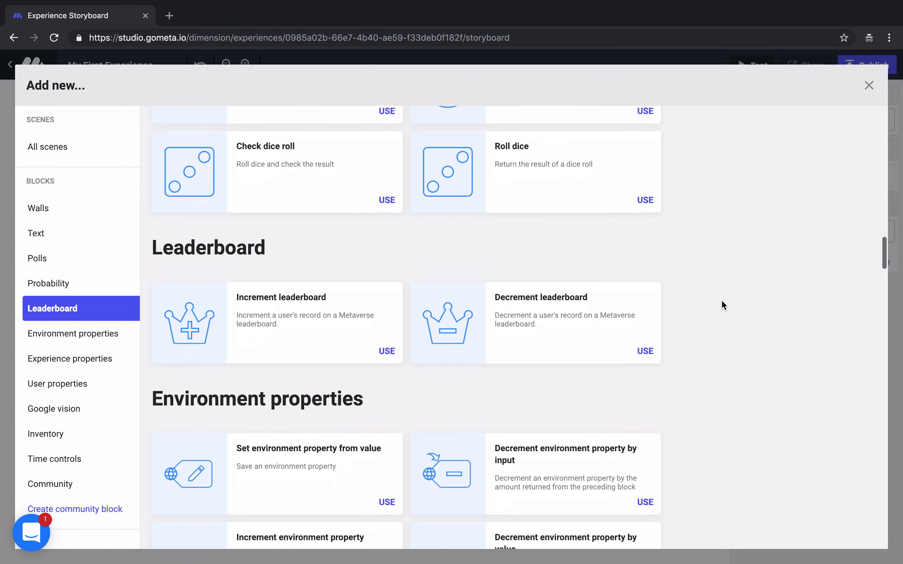
pyautogui.click(37, 258)
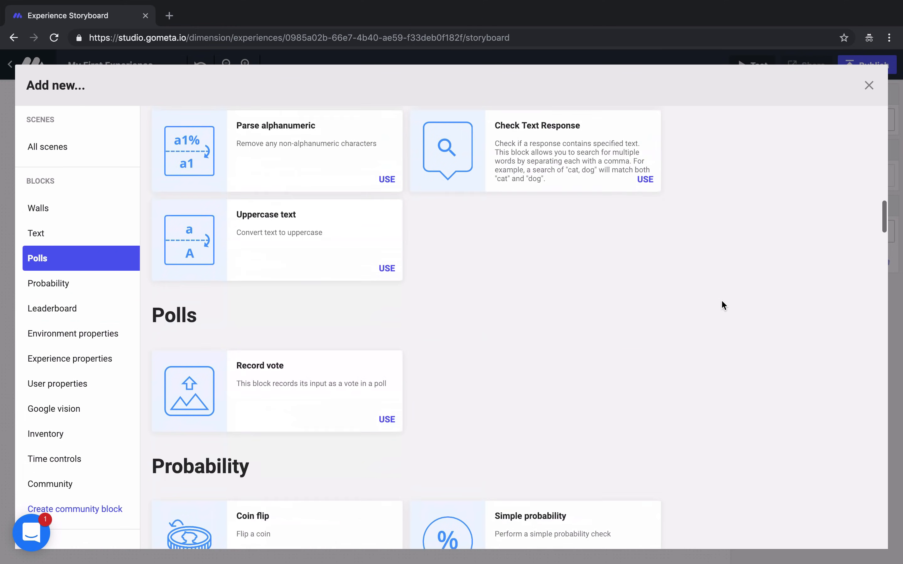
pyautogui.click(47, 147)
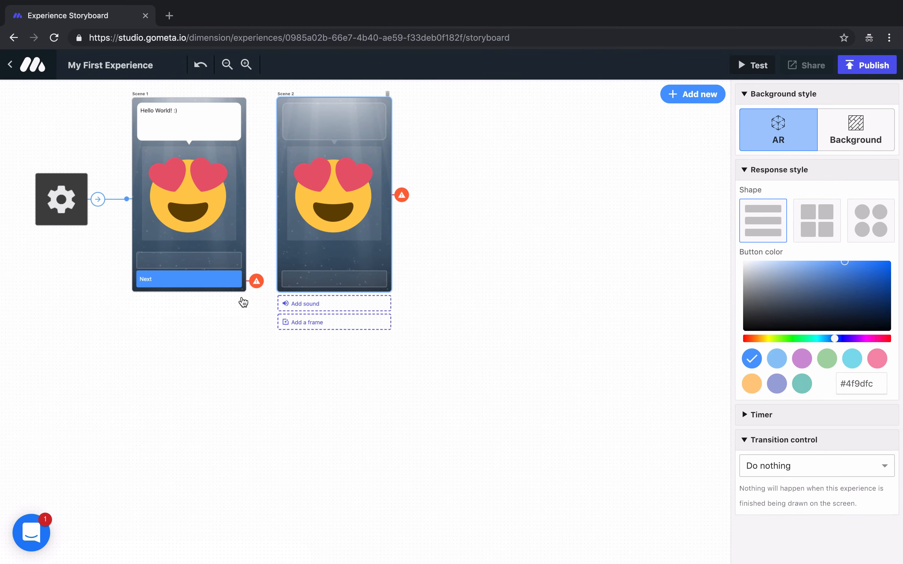
pyautogui.moveTo(403, 207)
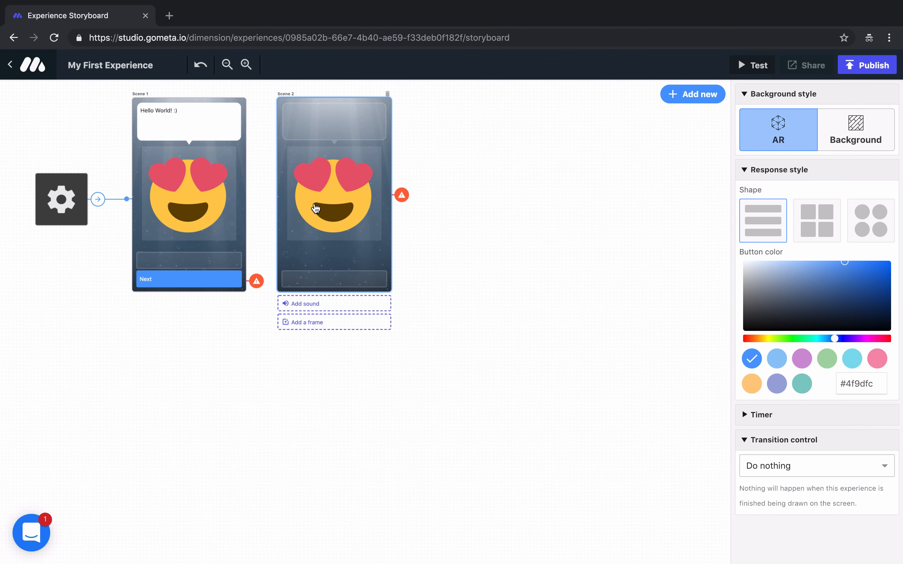
pyautogui.moveTo(234, 318)
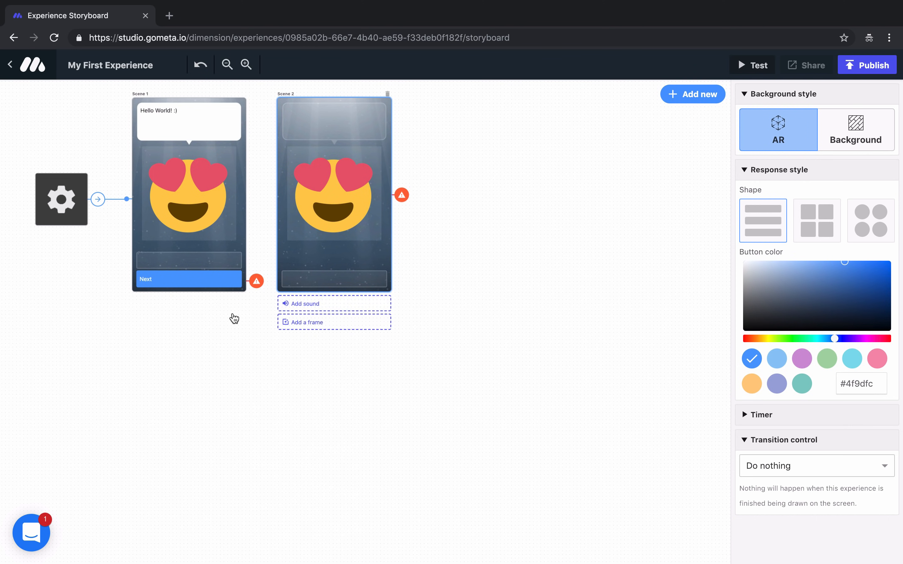
pyautogui.moveTo(230, 288)
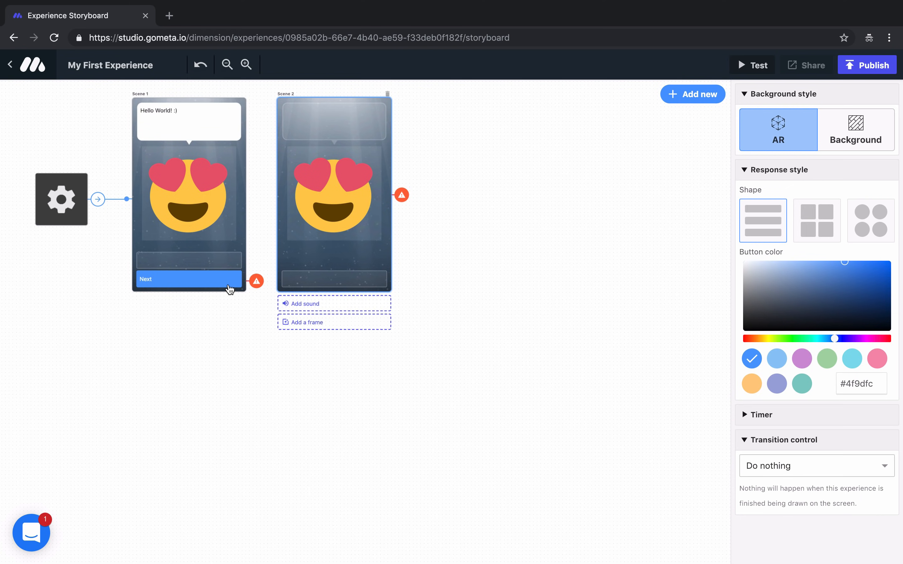
# - Set the Next button's transition to 'Transition to scene' targeting Scene 2
pyautogui.click(187, 279)
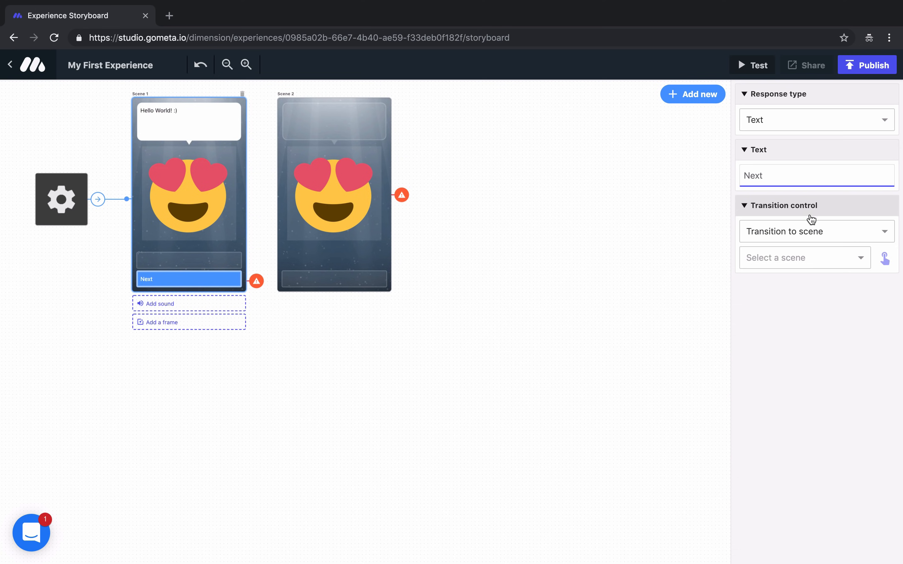
pyautogui.moveTo(815, 216)
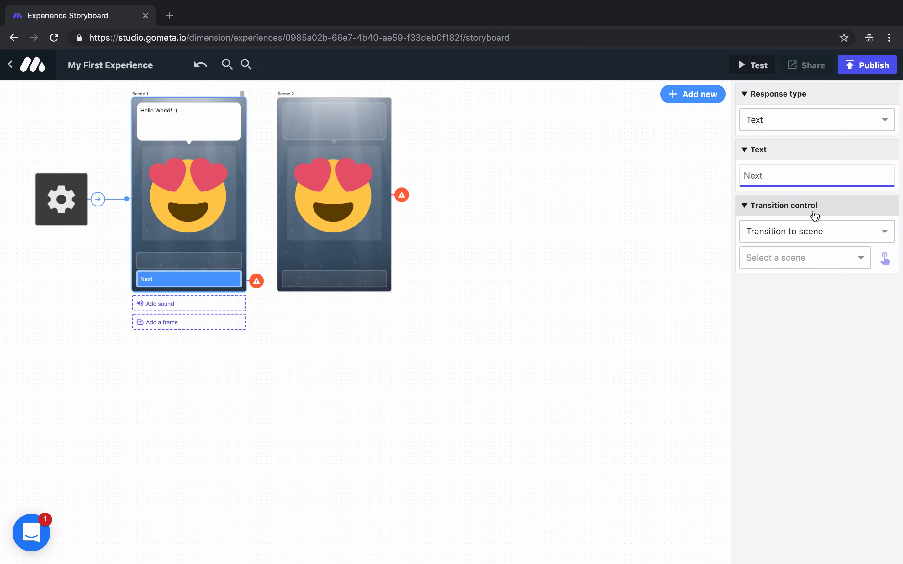
pyautogui.click(814, 231)
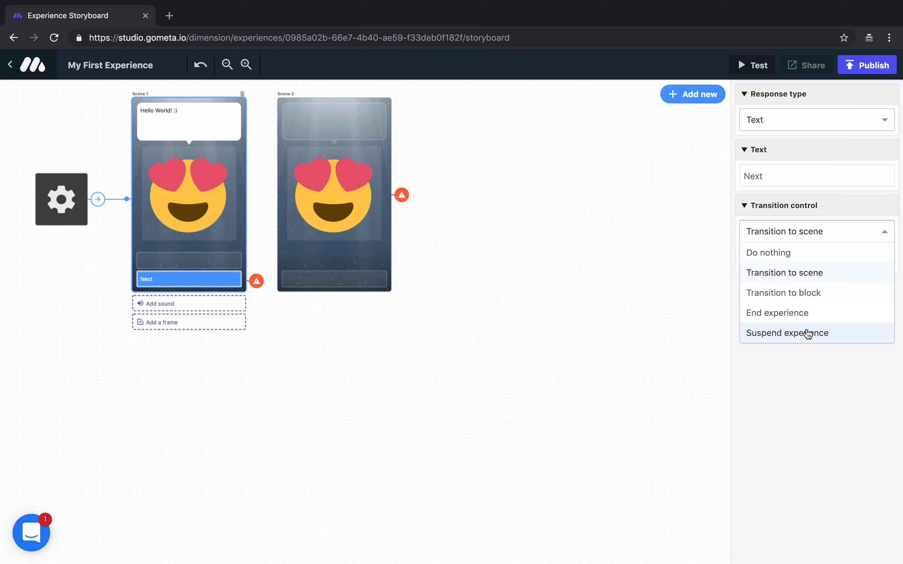
pyautogui.moveTo(812, 273)
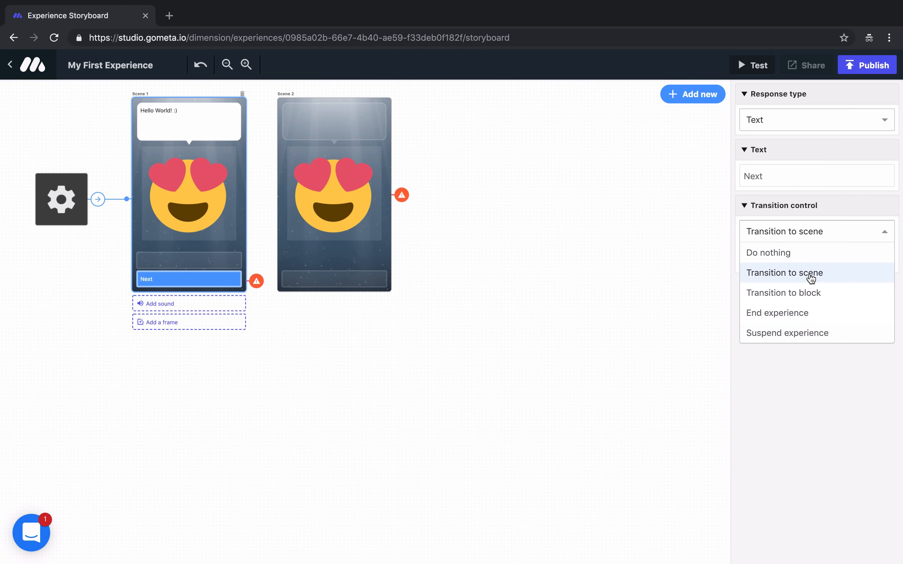
pyautogui.click(784, 272)
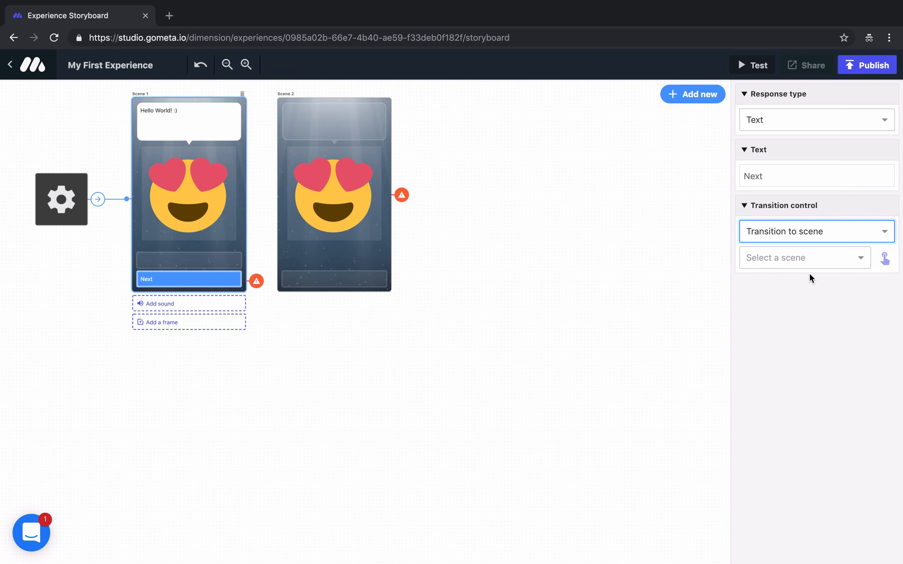
pyautogui.click(803, 258)
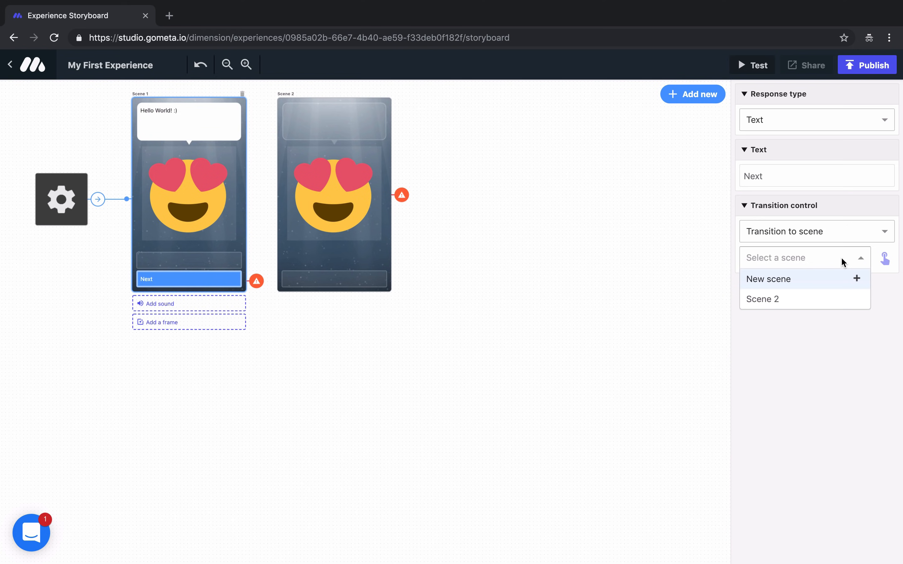
pyautogui.click(801, 258)
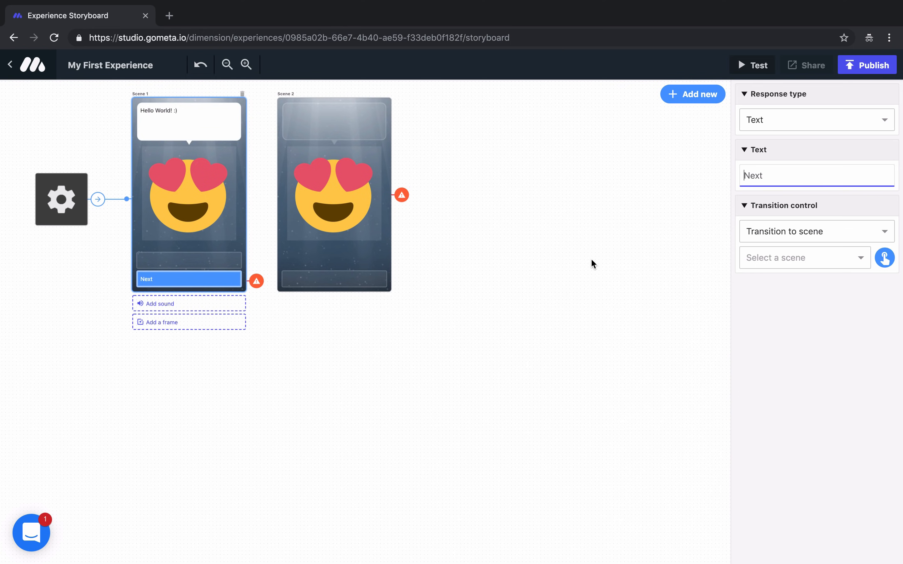
pyautogui.click(803, 257)
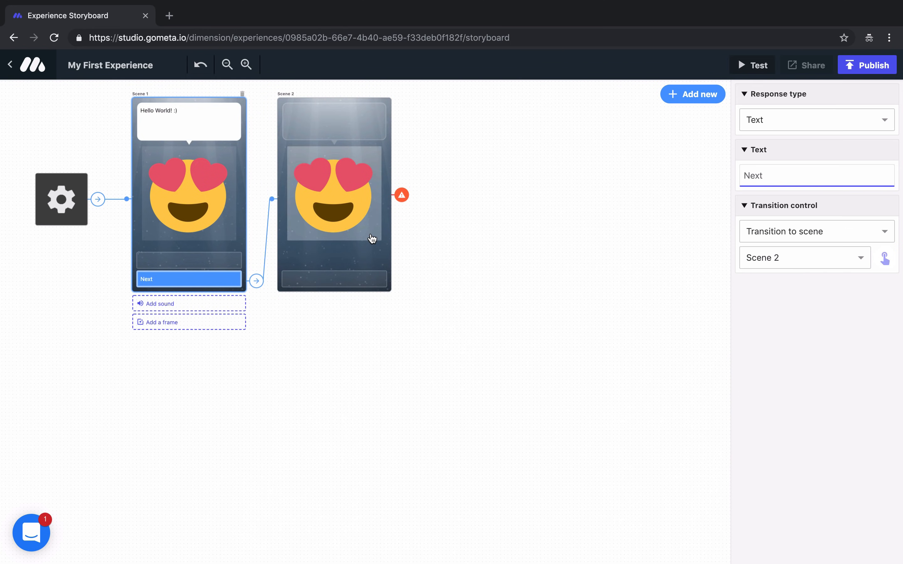
pyautogui.moveTo(353, 208)
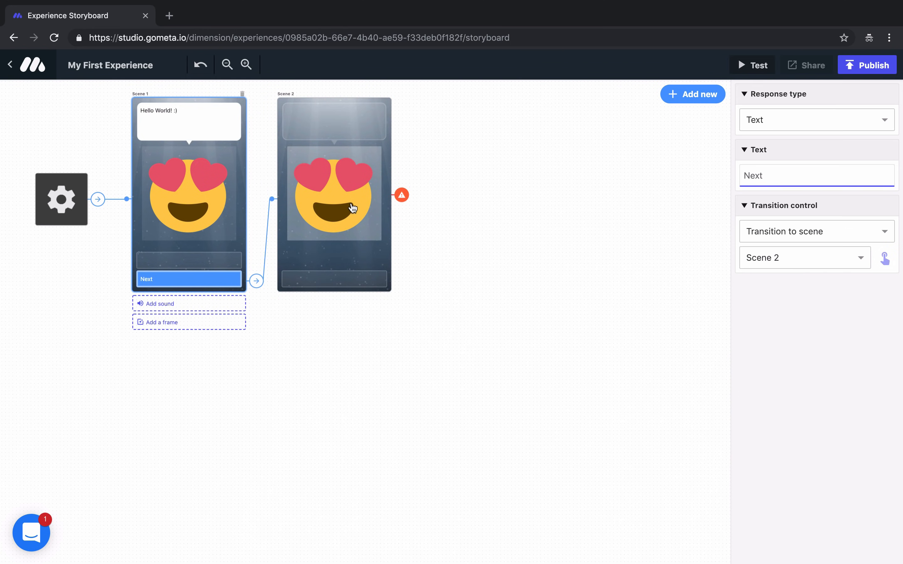
# - Swap Scene 2's heart-eyes image for a cat model
pyautogui.click(334, 194)
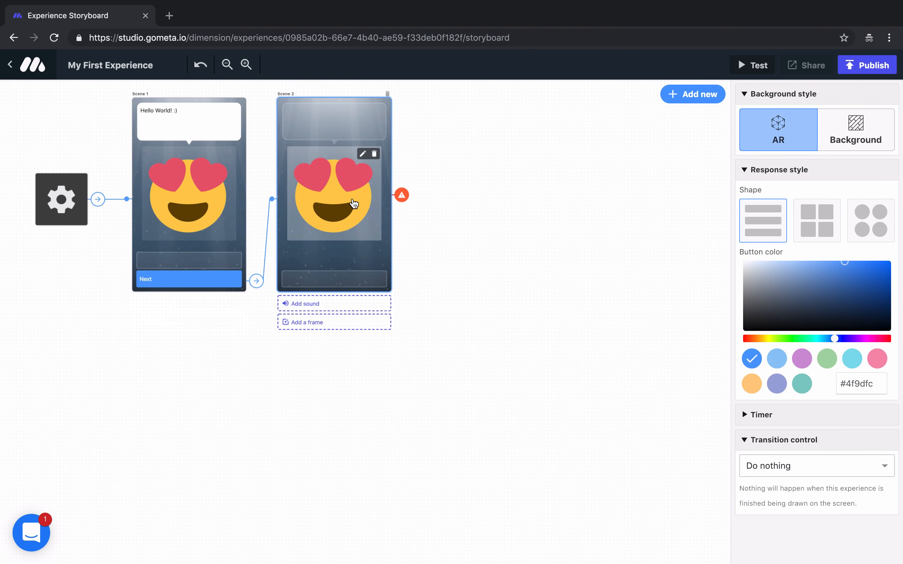
pyautogui.moveTo(364, 169)
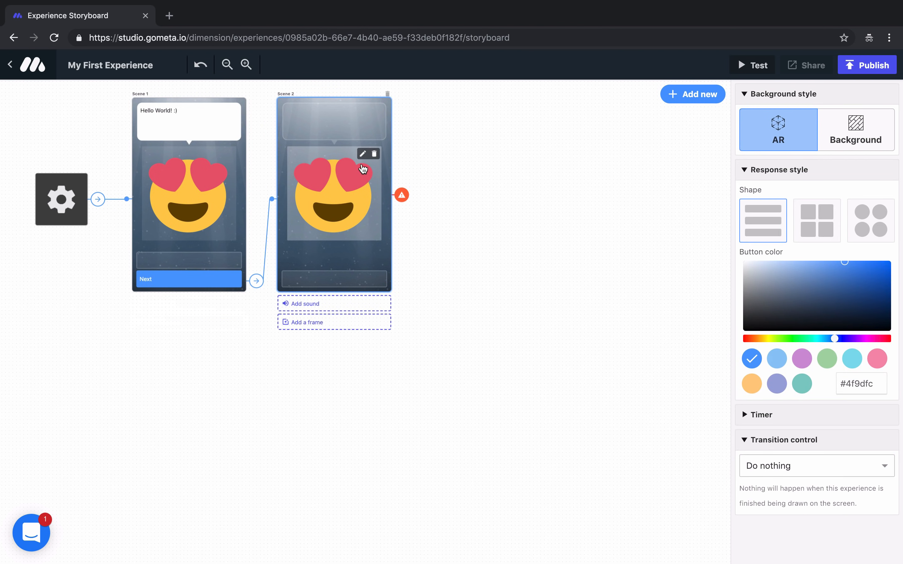
pyautogui.click(362, 154)
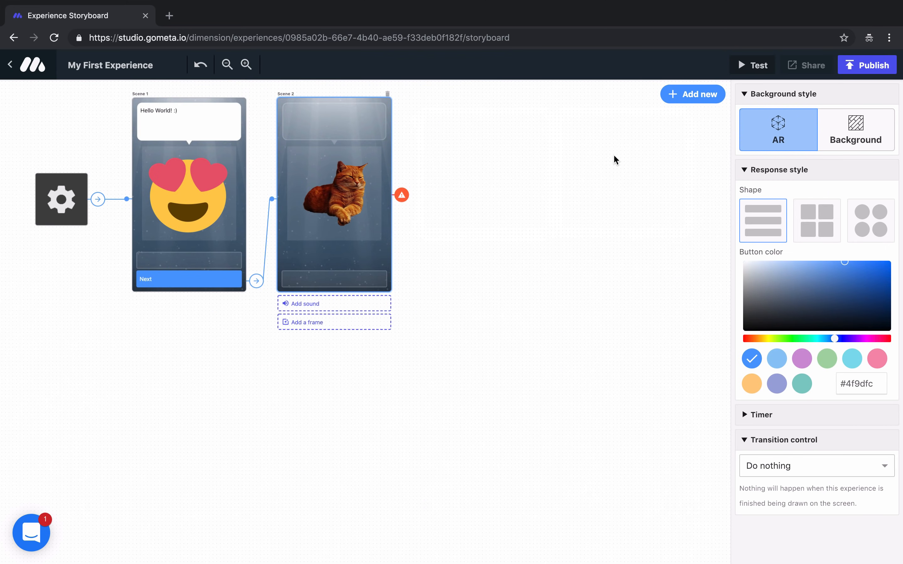
# - Write Scene 2's dialogue 'We just made our fist experience!'
pyautogui.click(335, 121)
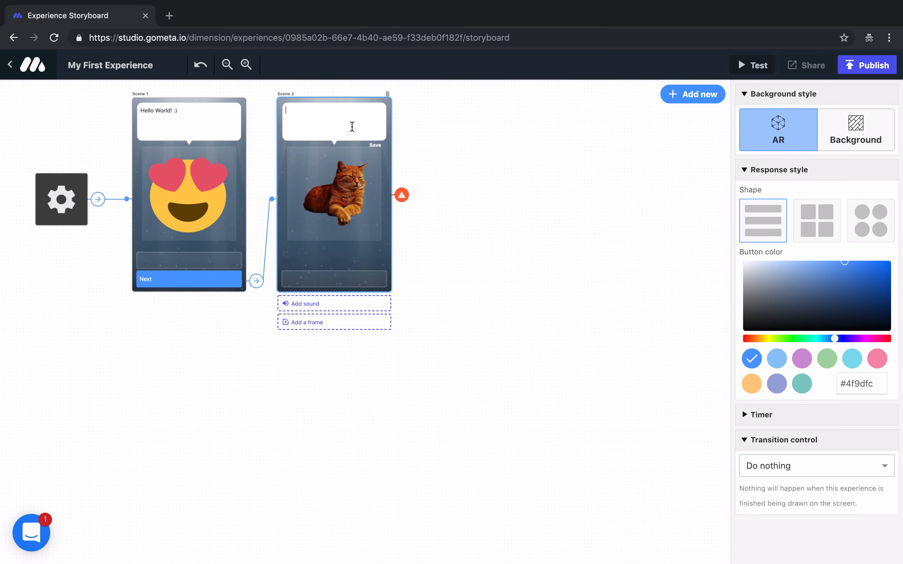
pyautogui.write('We just m')
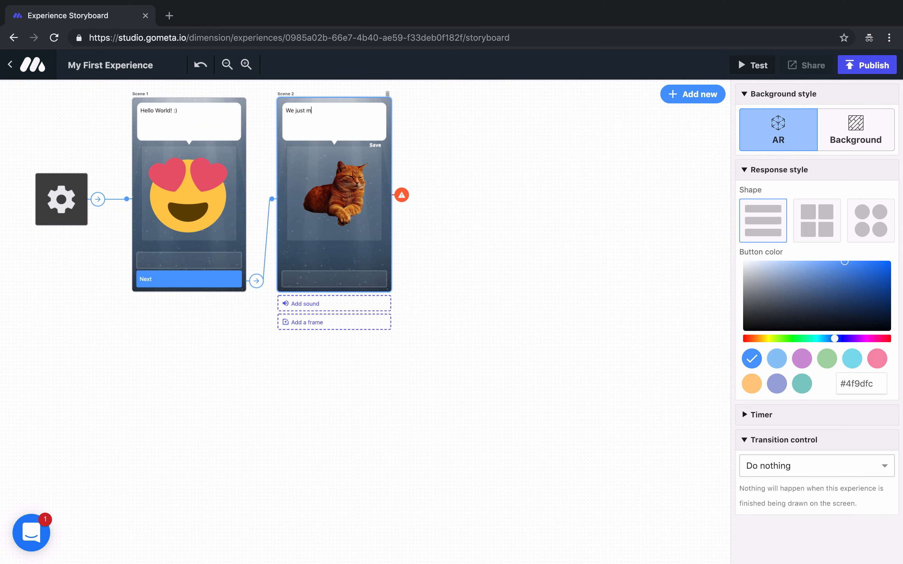
pyautogui.write('ade our fist')
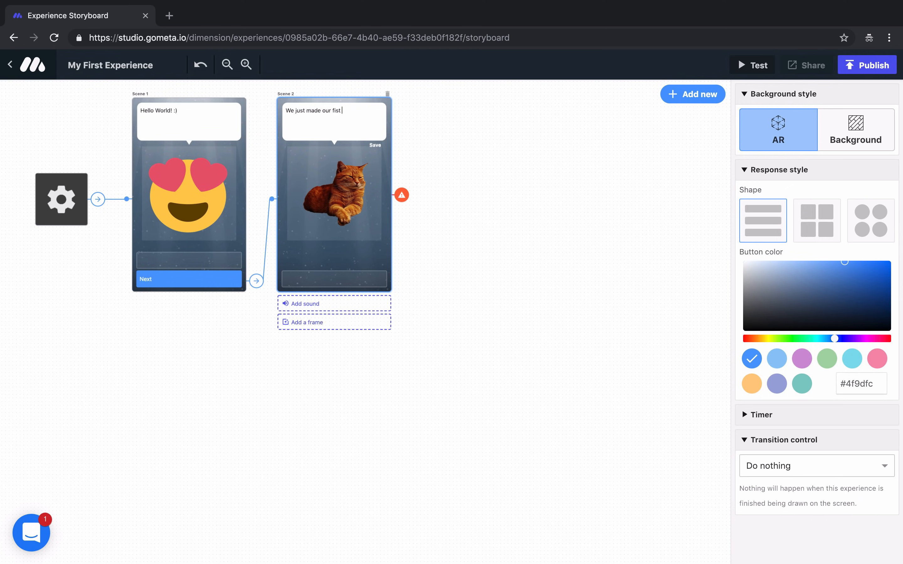
pyautogui.write('experience')
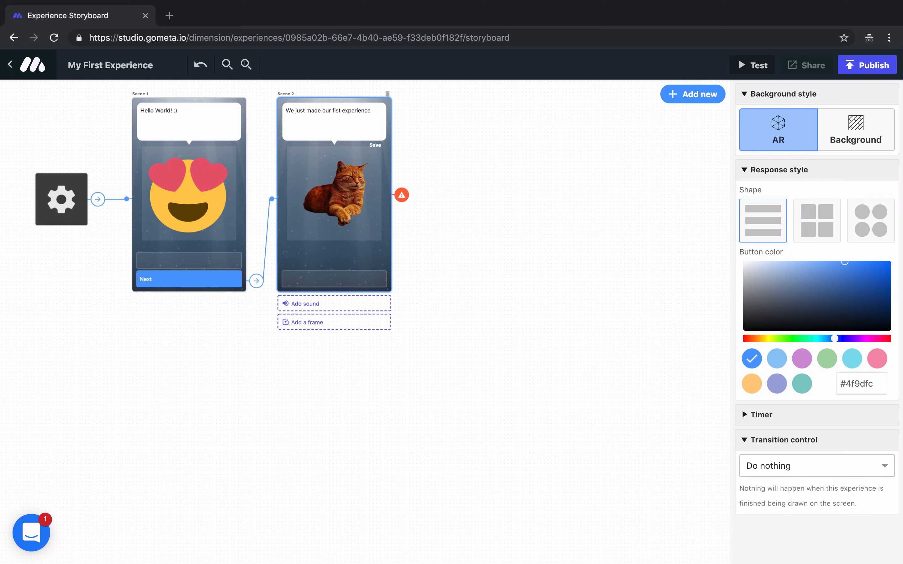
pyautogui.write('!')
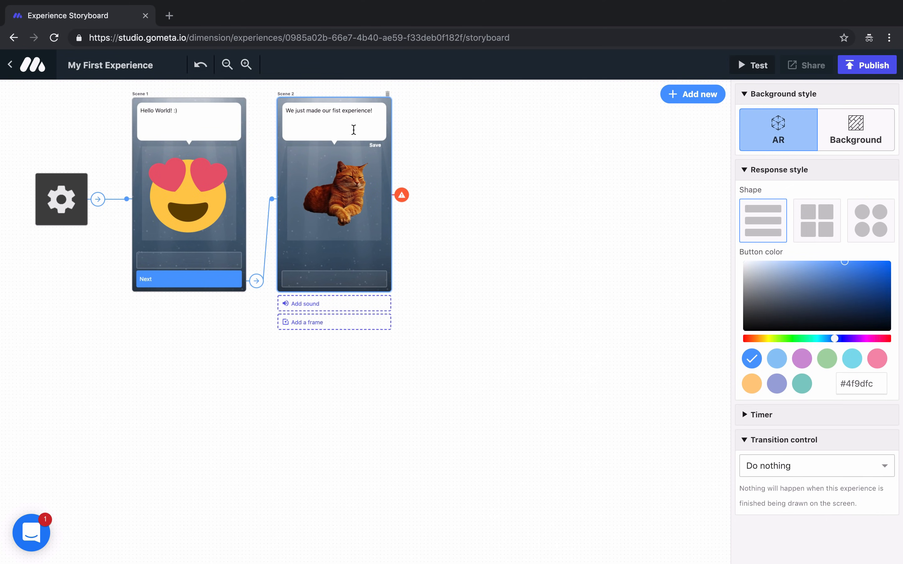
# - Add an 'End Experience' response to Scene 2 with transition 'End experience'
pyautogui.click(335, 280)
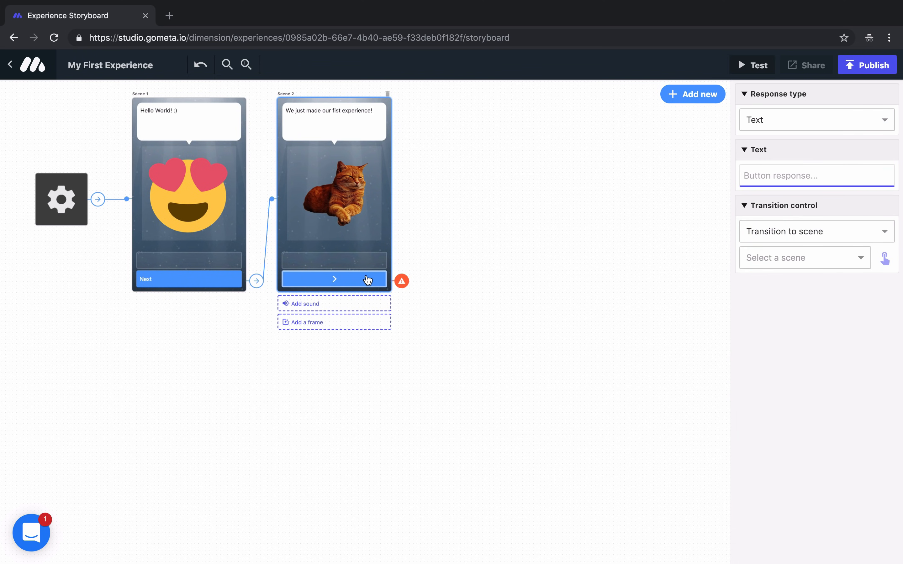
pyautogui.write('End Experience')
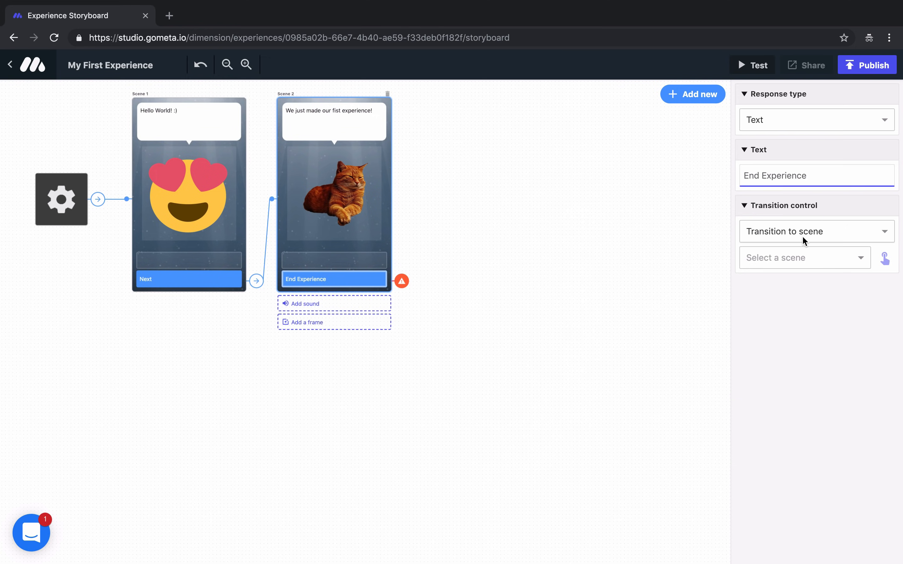
pyautogui.click(815, 231)
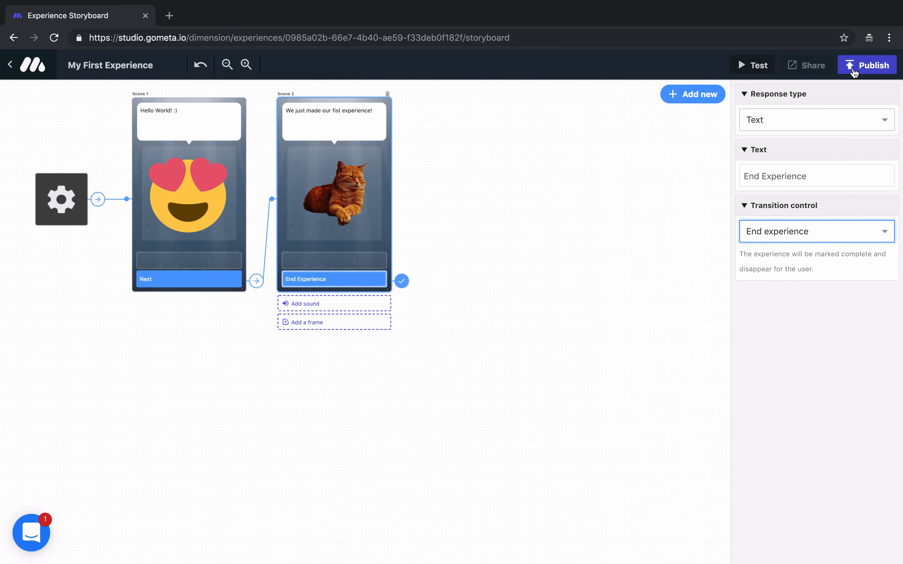
# - Enter the publish description 'This is a short description.' and reveal the discovery and cloning options
pyautogui.click(867, 65)
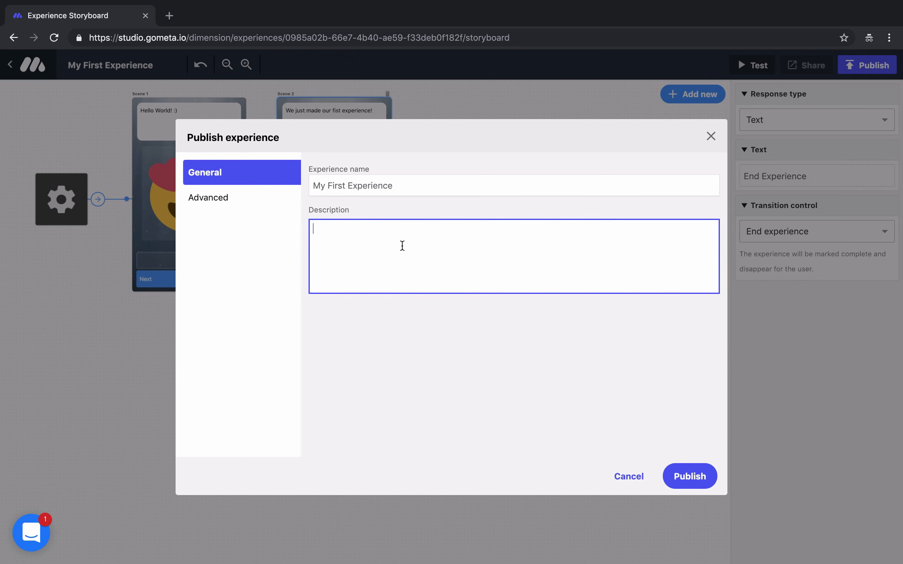
pyautogui.write('This is a')
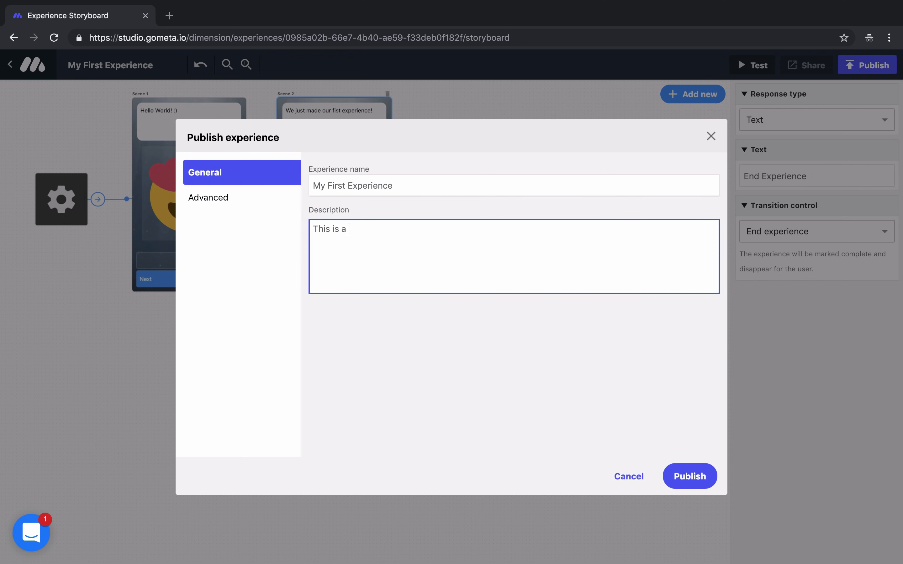
pyautogui.write('short description.')
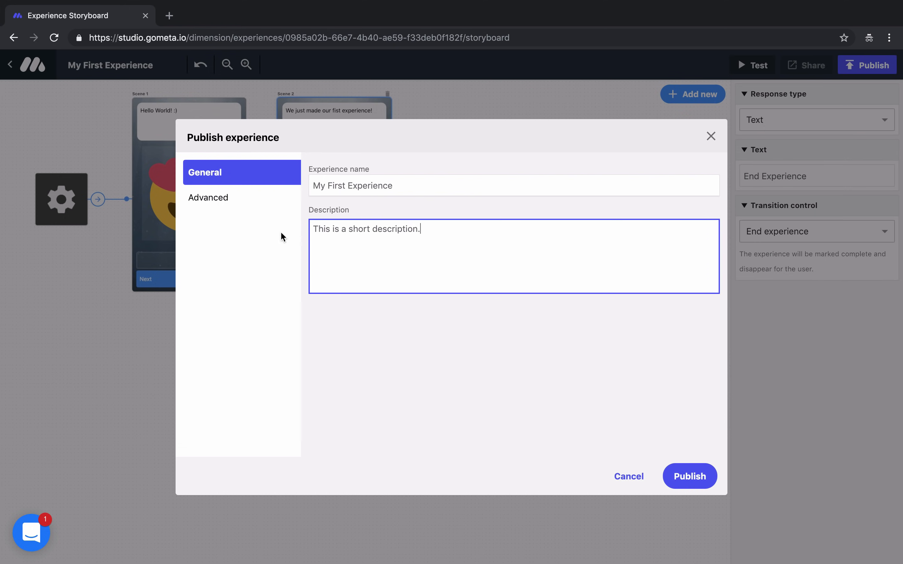
pyautogui.click(209, 198)
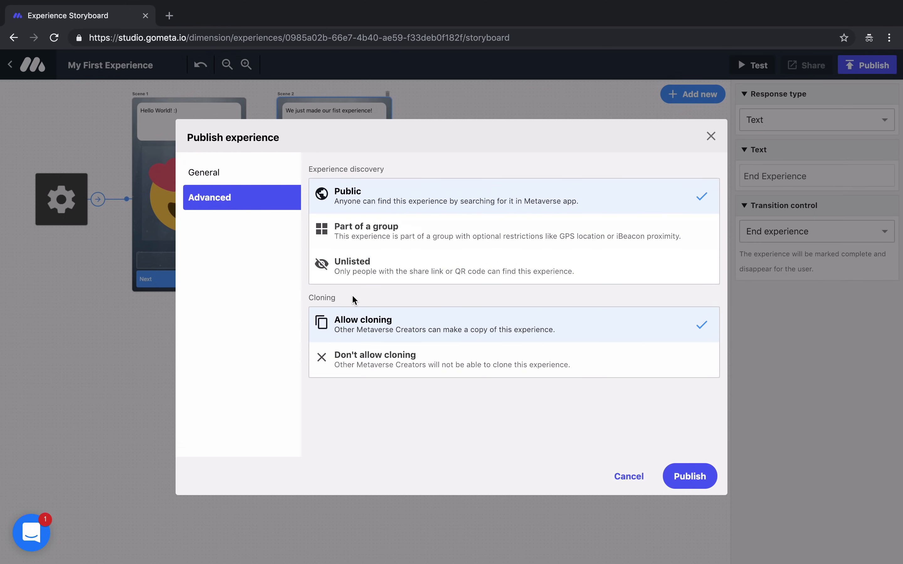
pyautogui.moveTo(393, 205)
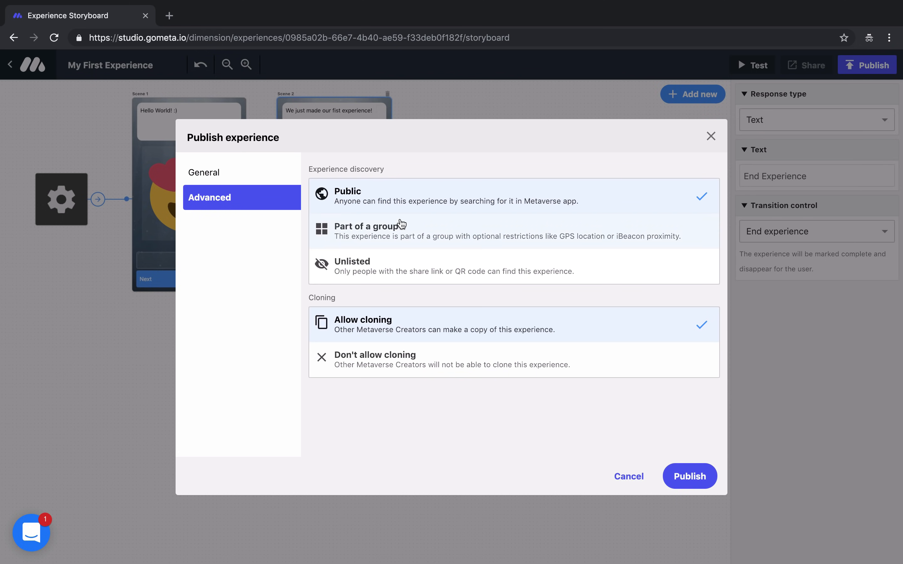
pyautogui.moveTo(416, 264)
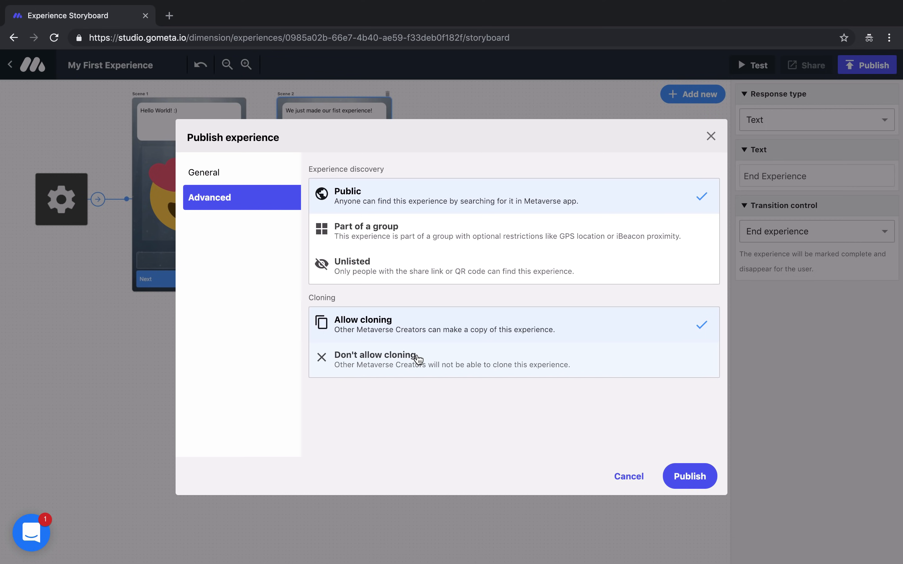
pyautogui.moveTo(468, 418)
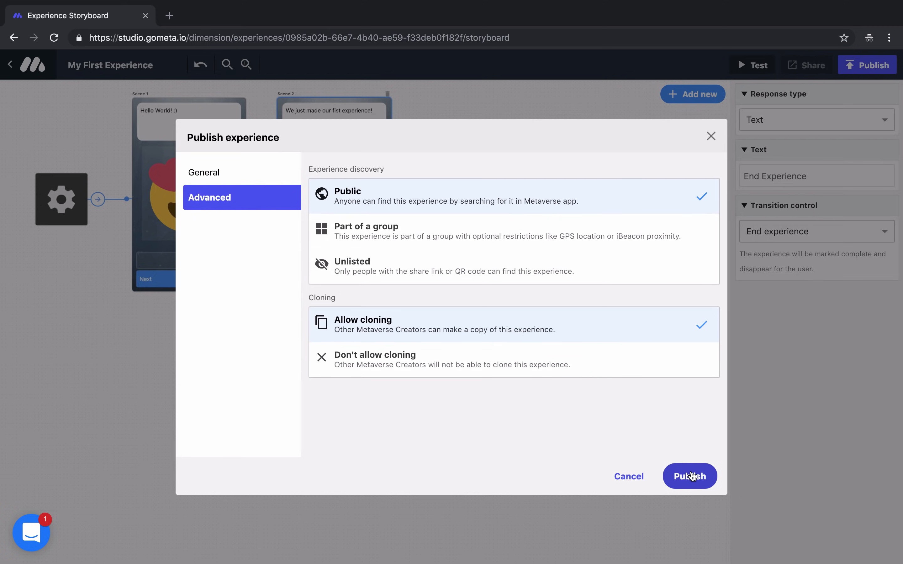
# - Publish My First Experience, showing its share link, studio link and QR code
pyautogui.click(690, 476)
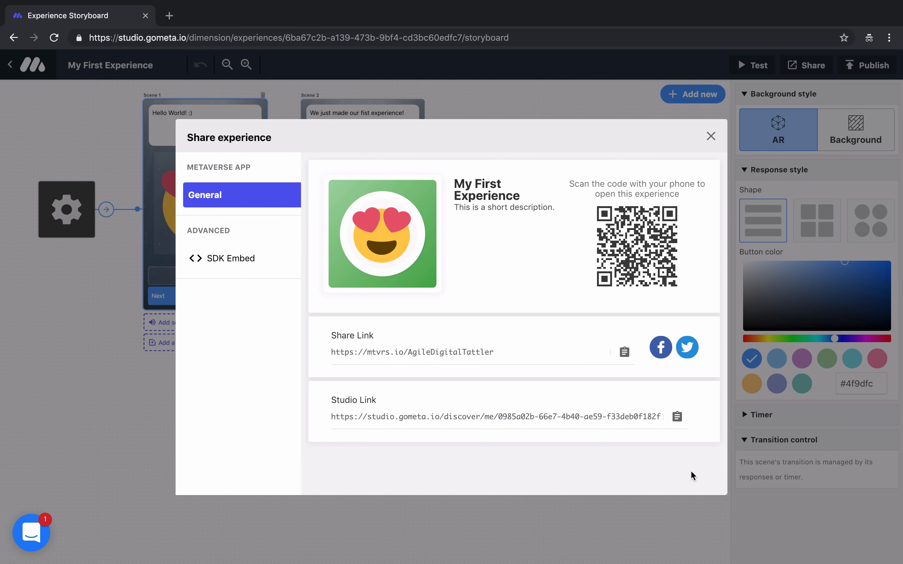
pyautogui.moveTo(701, 308)
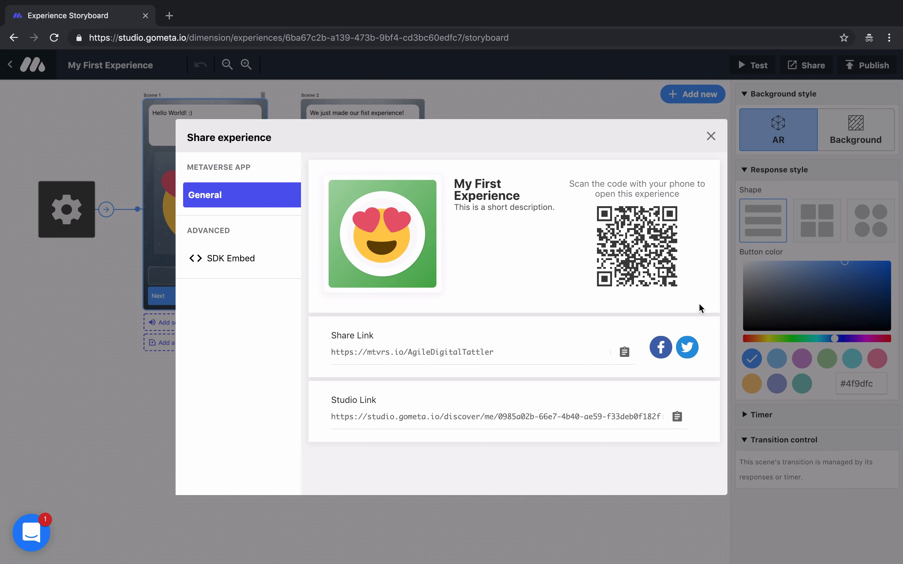
pyautogui.moveTo(563, 208)
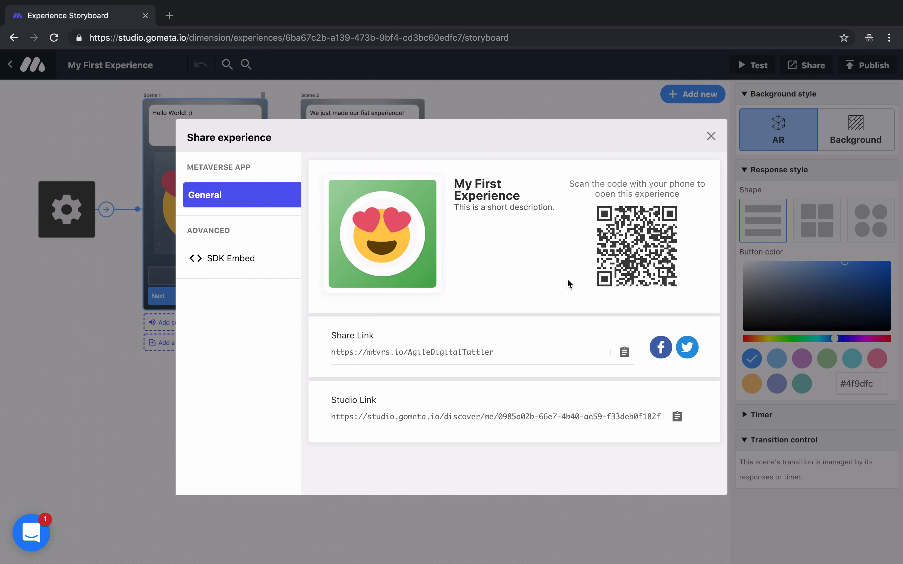
pyautogui.moveTo(519, 351)
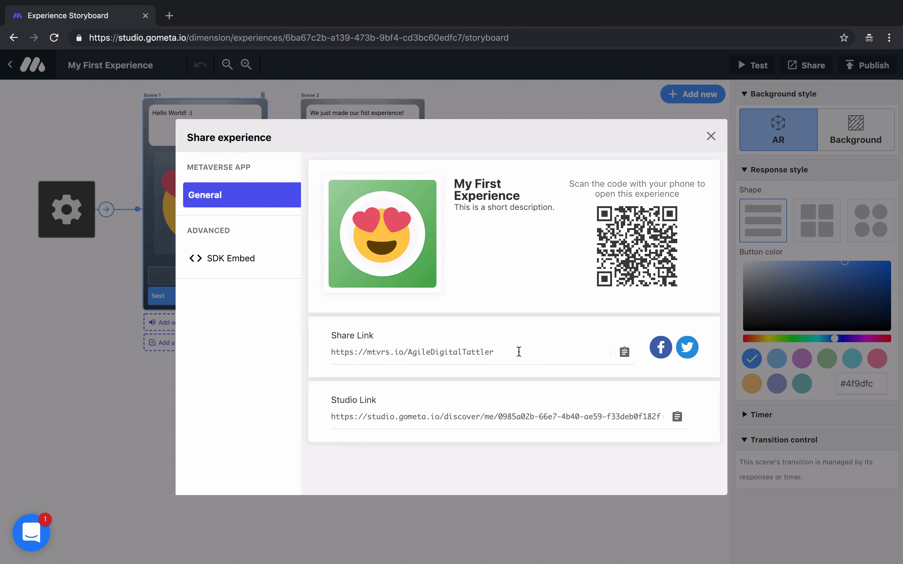
pyautogui.moveTo(535, 412)
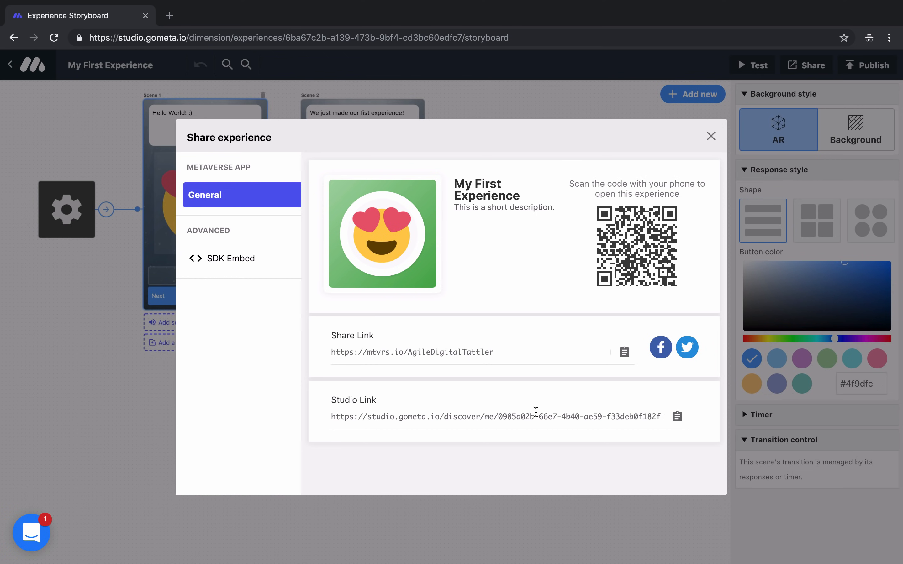